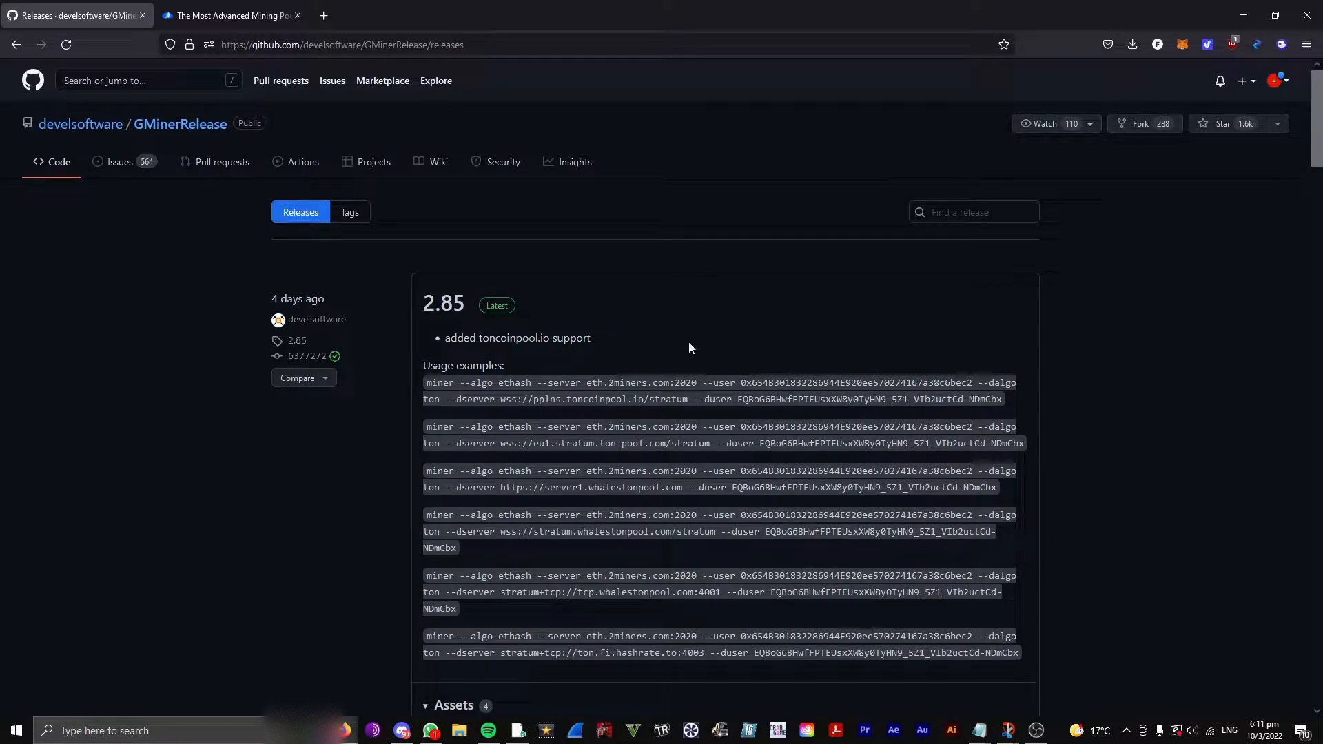
Download gminer_2_85_windows64.zip from the GMiner 2.85 release assets on GitHub.
{"action": "left_click", "coordinate": [341, 44]}
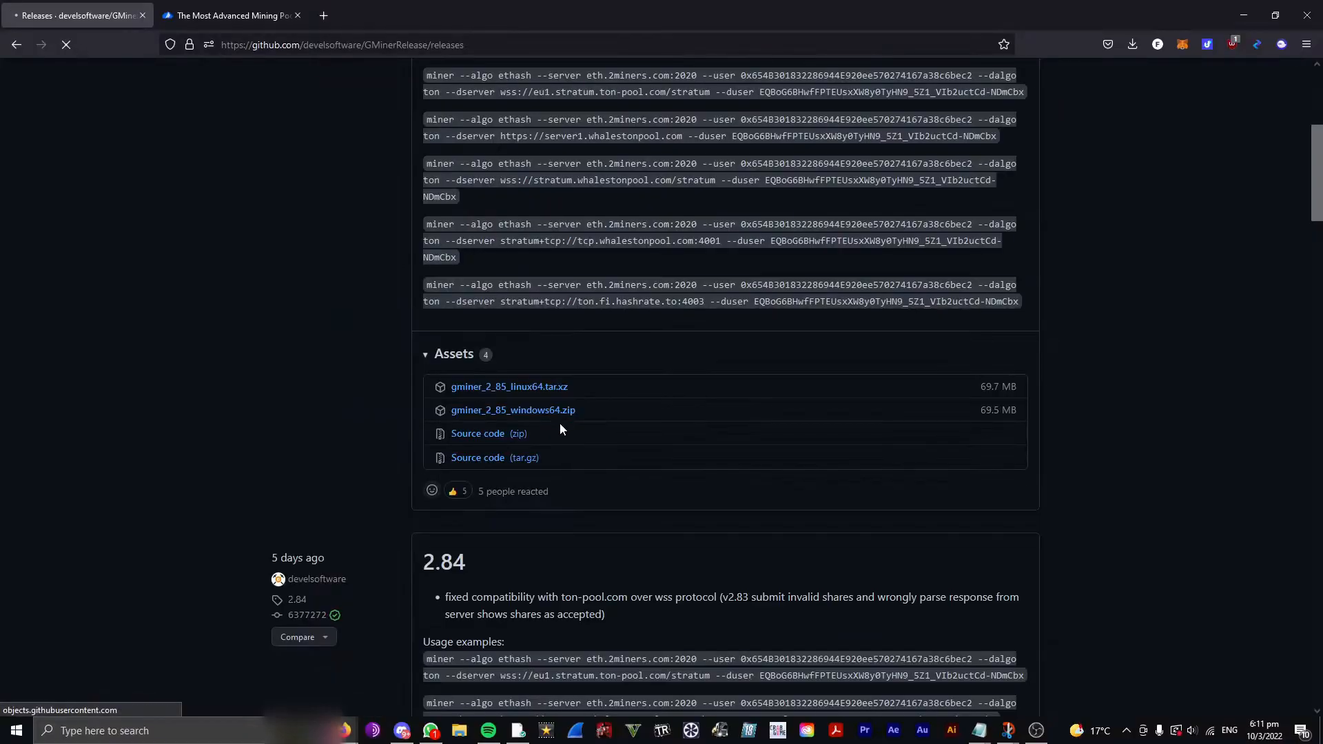
{"action": "left_click", "coordinate": [512, 410]}
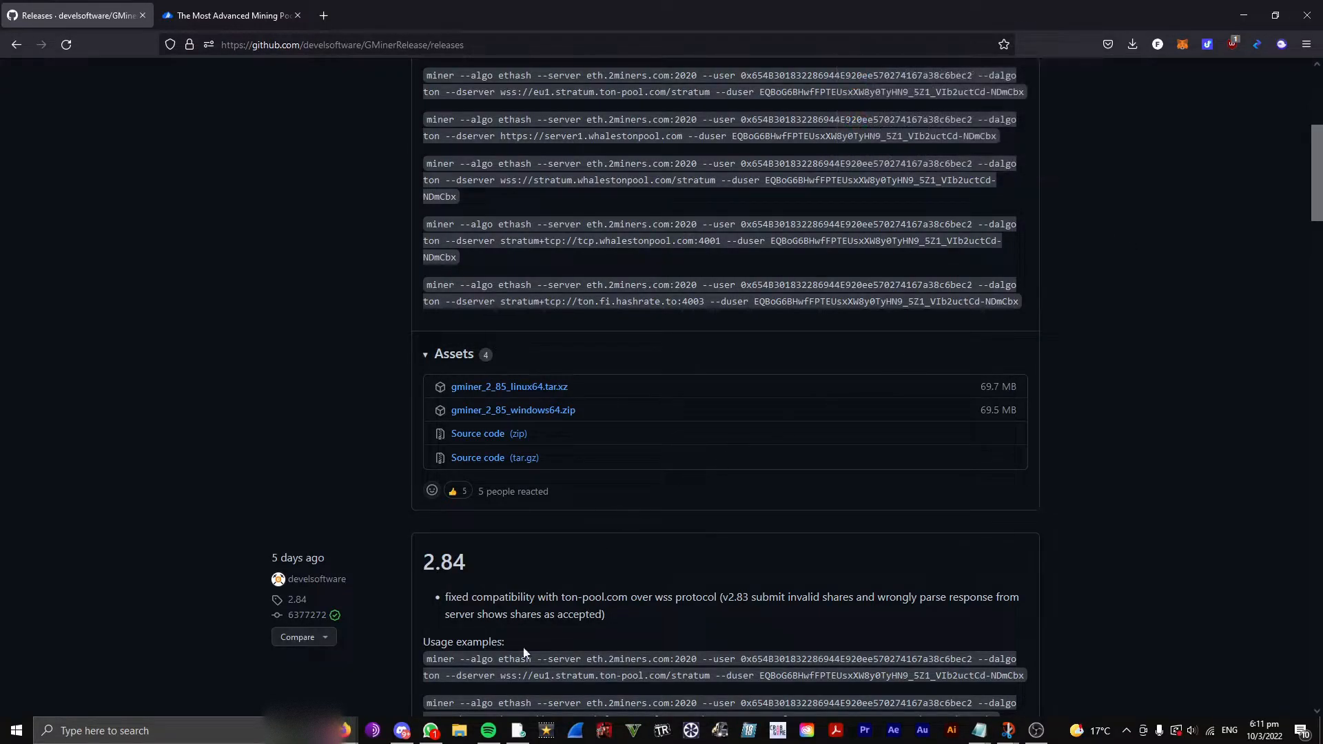
{"action": "mouse_move", "coordinate": [633, 405]}
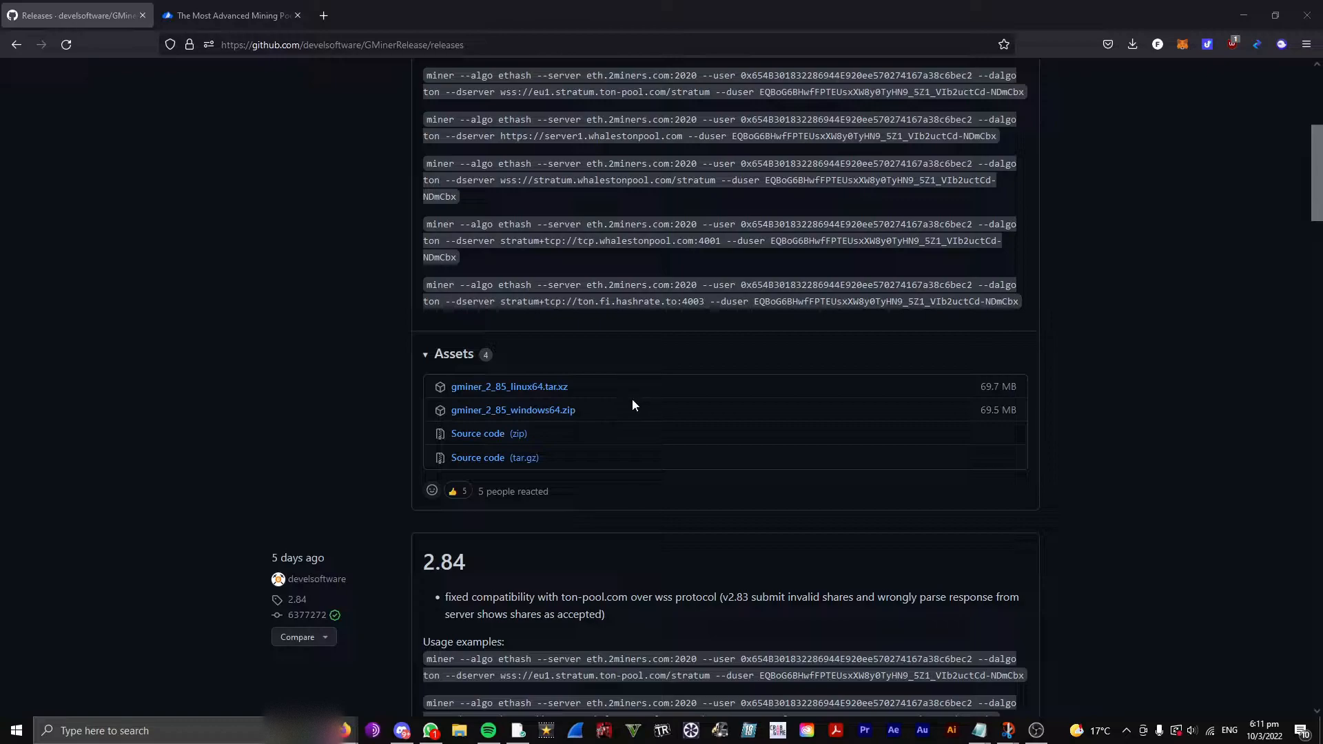
Extract the GMiner zip in Downloads and enter the gminer_2_85_windows64 folder, then set Explorer aside.
{"action": "left_click", "coordinate": [457, 730]}
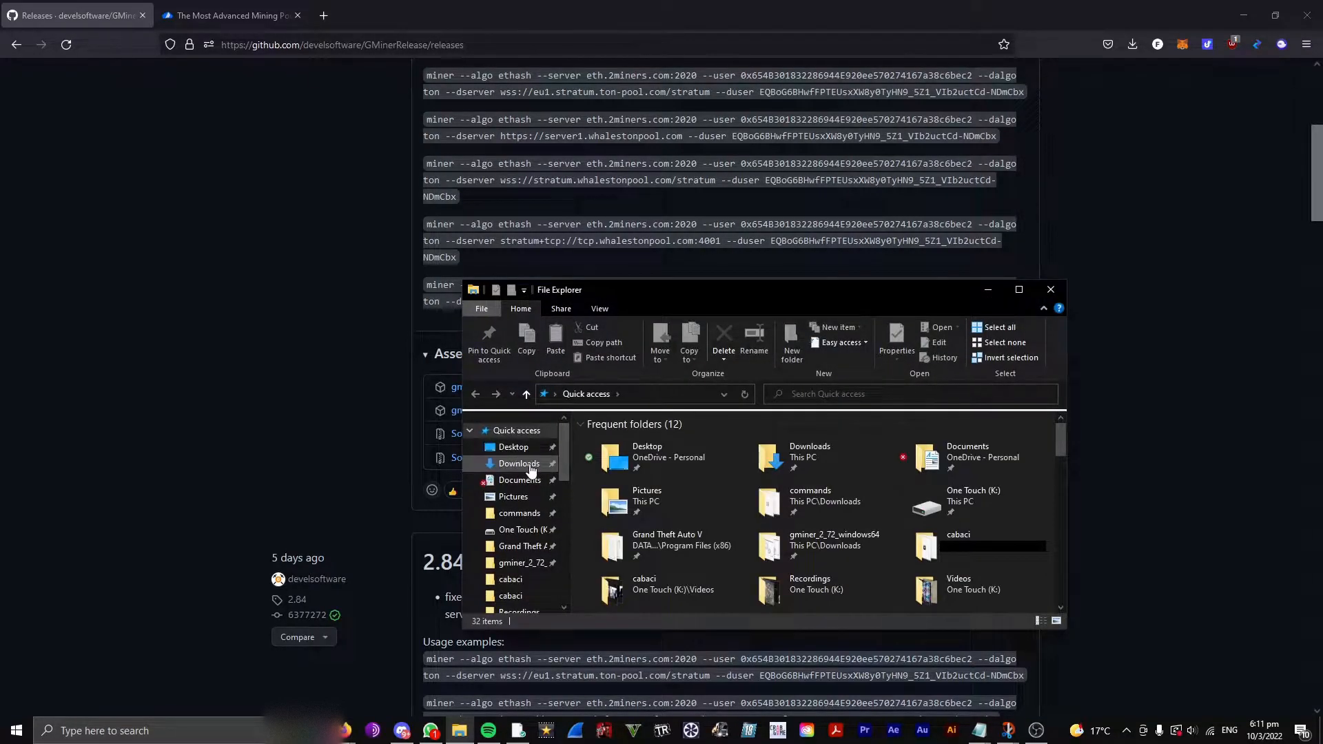
{"action": "left_click", "coordinate": [520, 463]}
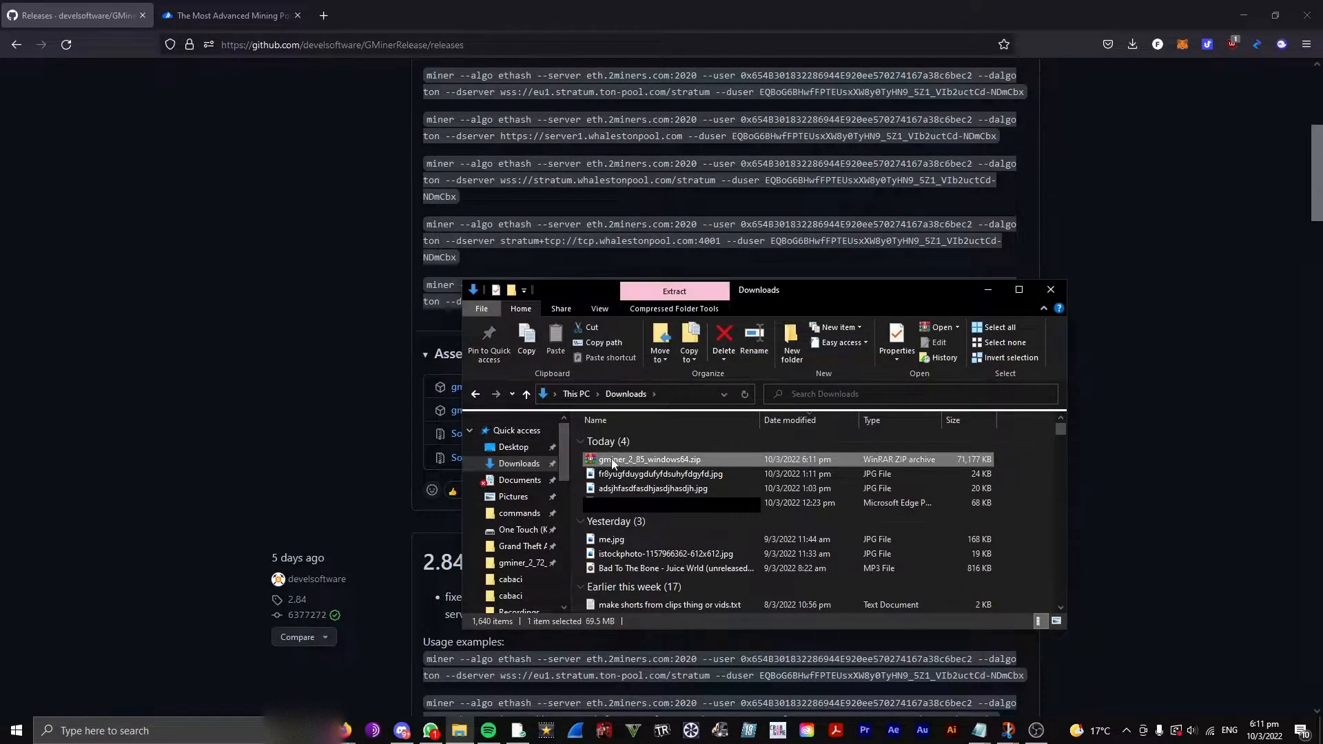
{"action": "right_click", "coordinate": [649, 459]}
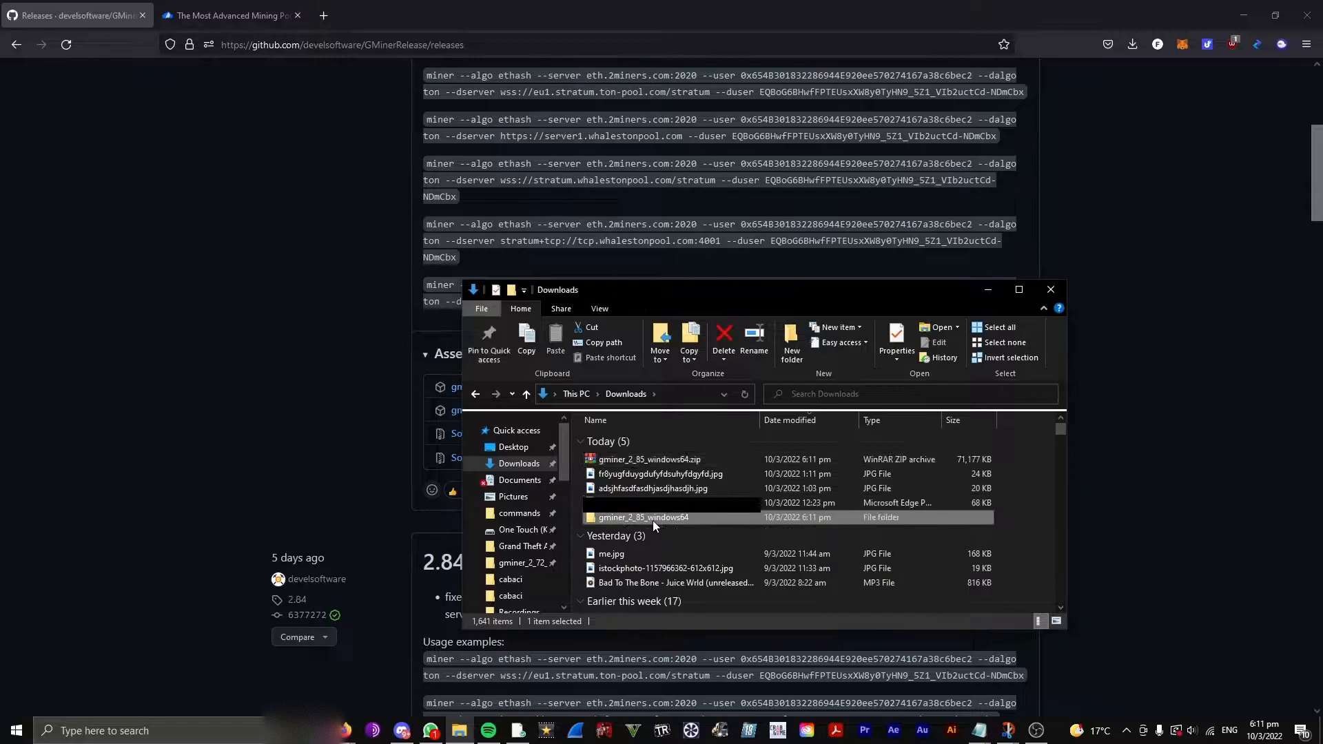
{"action": "double_click", "coordinate": [643, 516]}
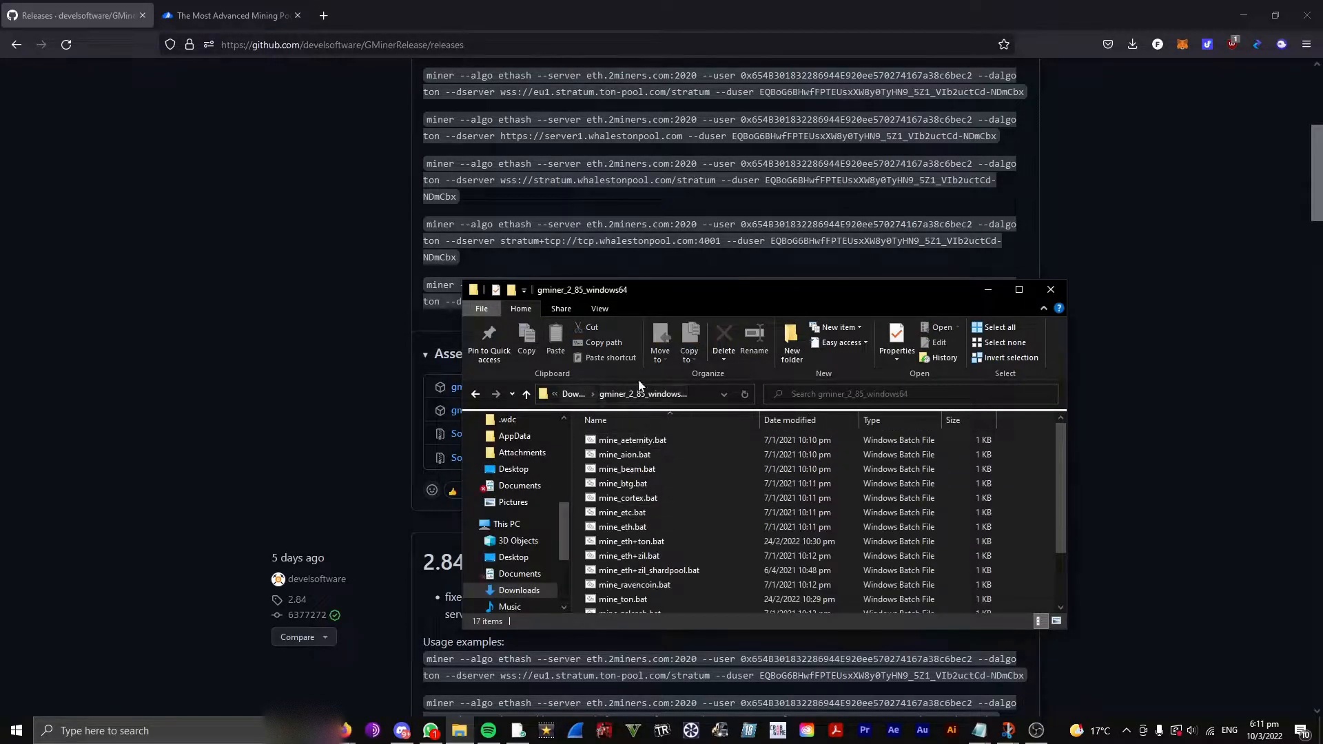
{"action": "left_click", "coordinate": [632, 439]}
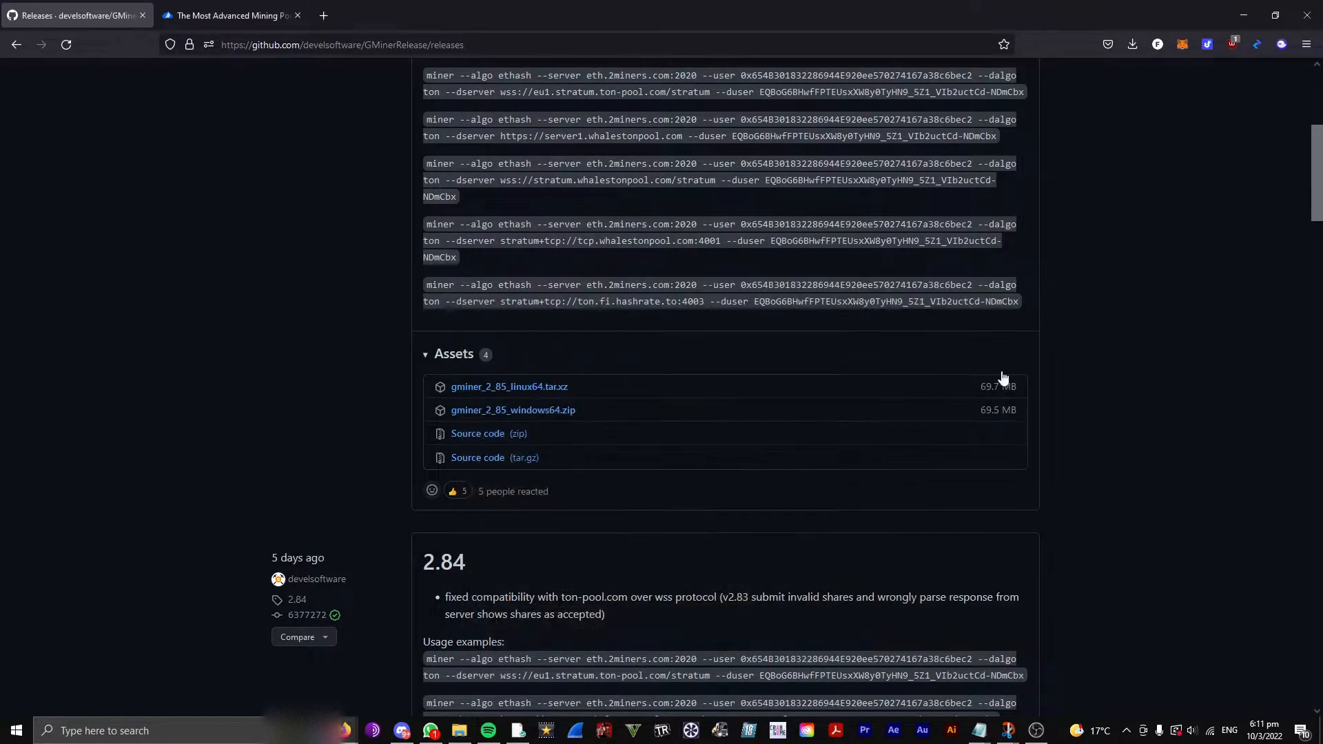
{"action": "mouse_move", "coordinate": [615, 485]}
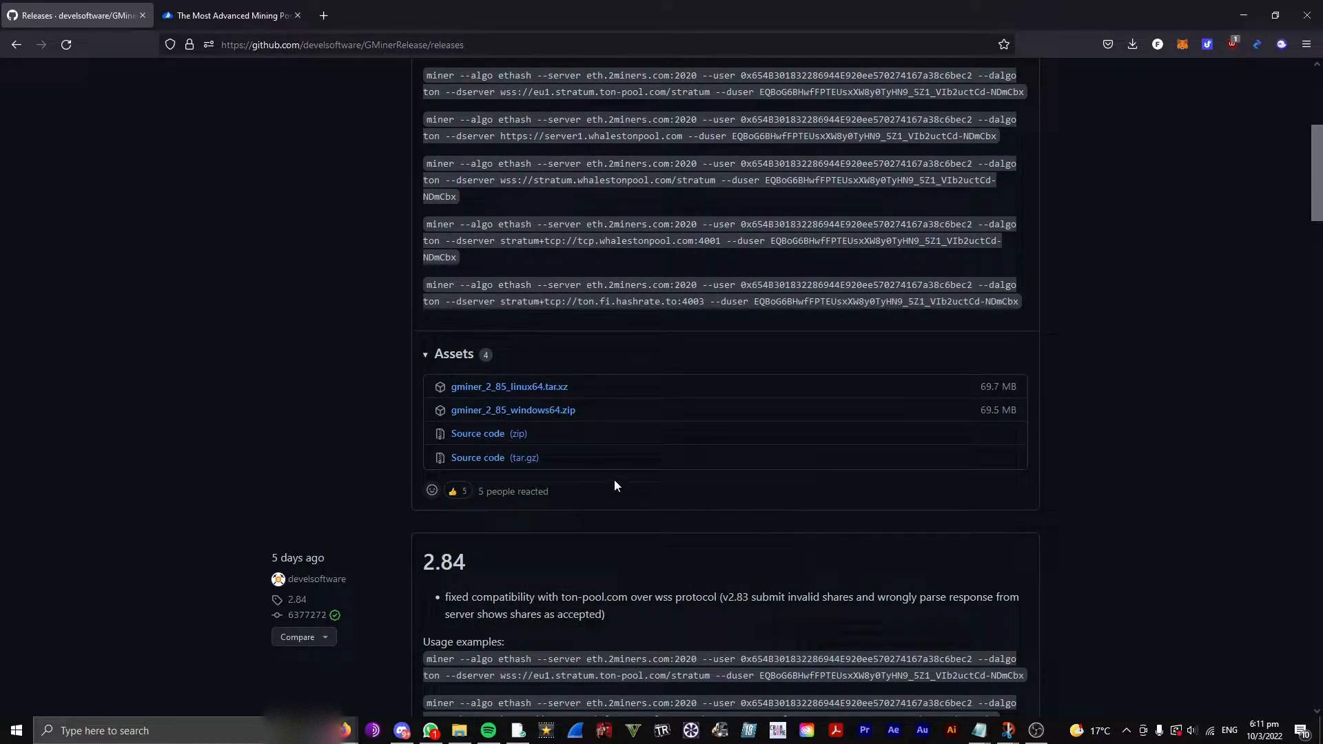
{"action": "mouse_move", "coordinate": [376, 456]}
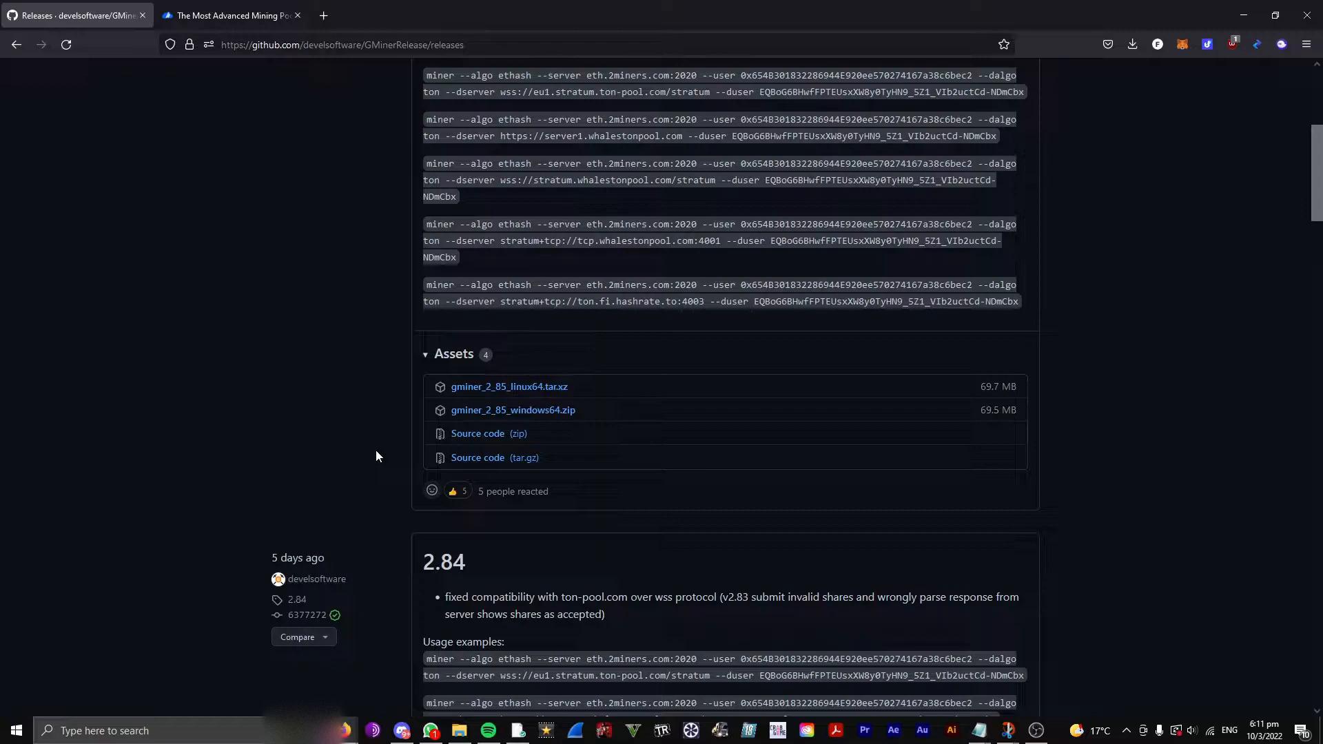
{"action": "mouse_move", "coordinate": [229, 273]}
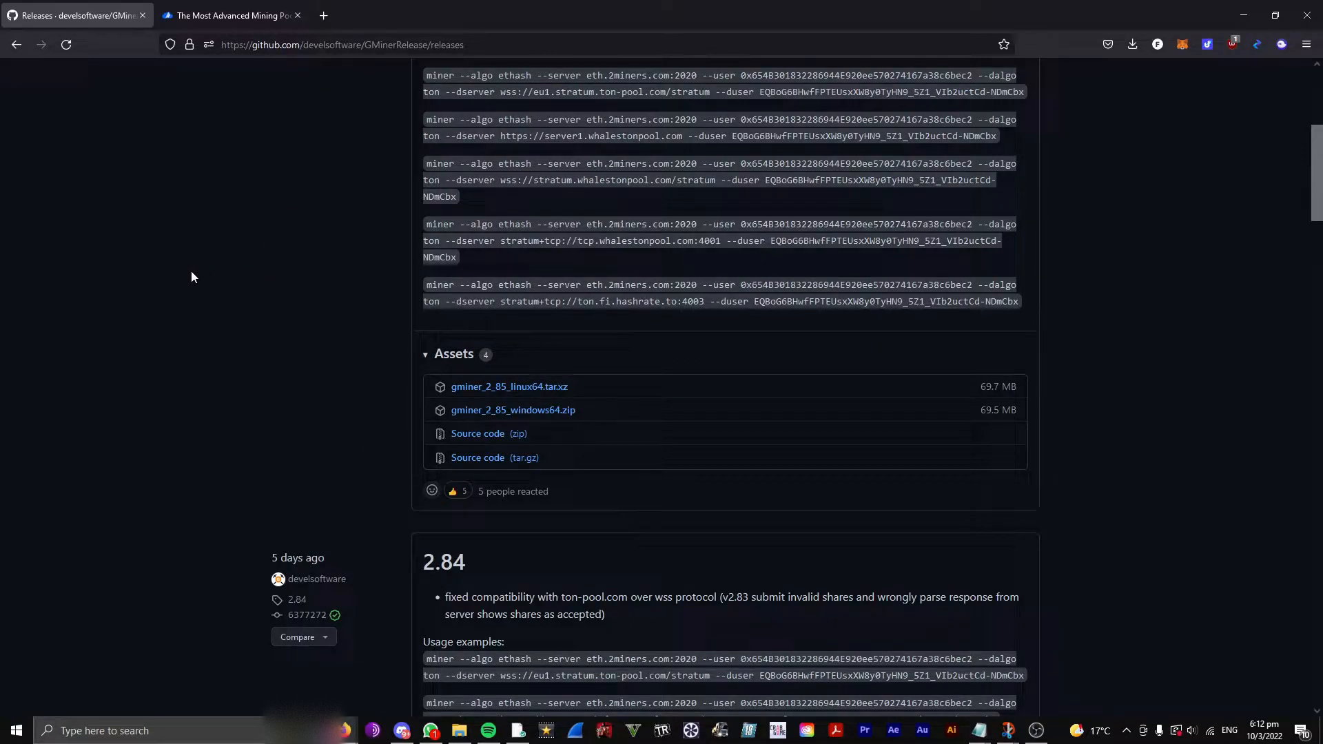
{"action": "mouse_move", "coordinate": [223, 197]}
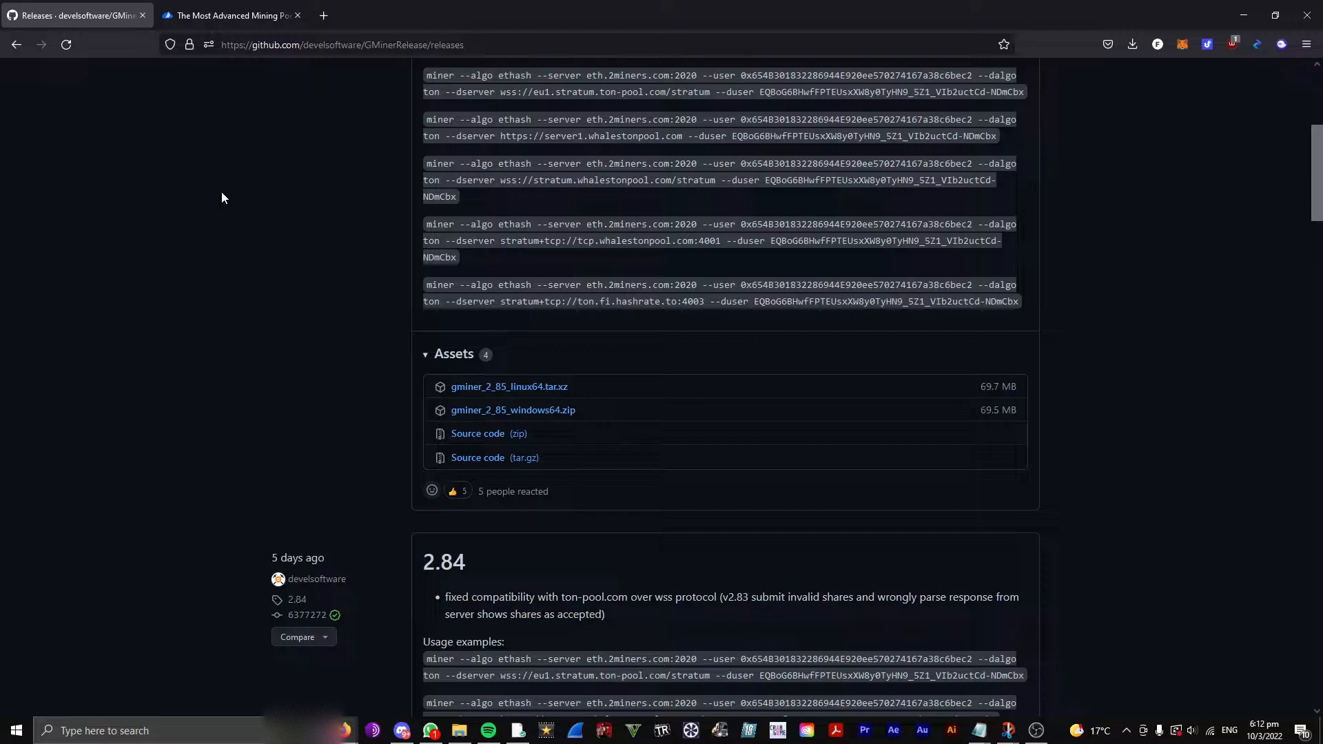
{"action": "mouse_move", "coordinate": [190, 118]}
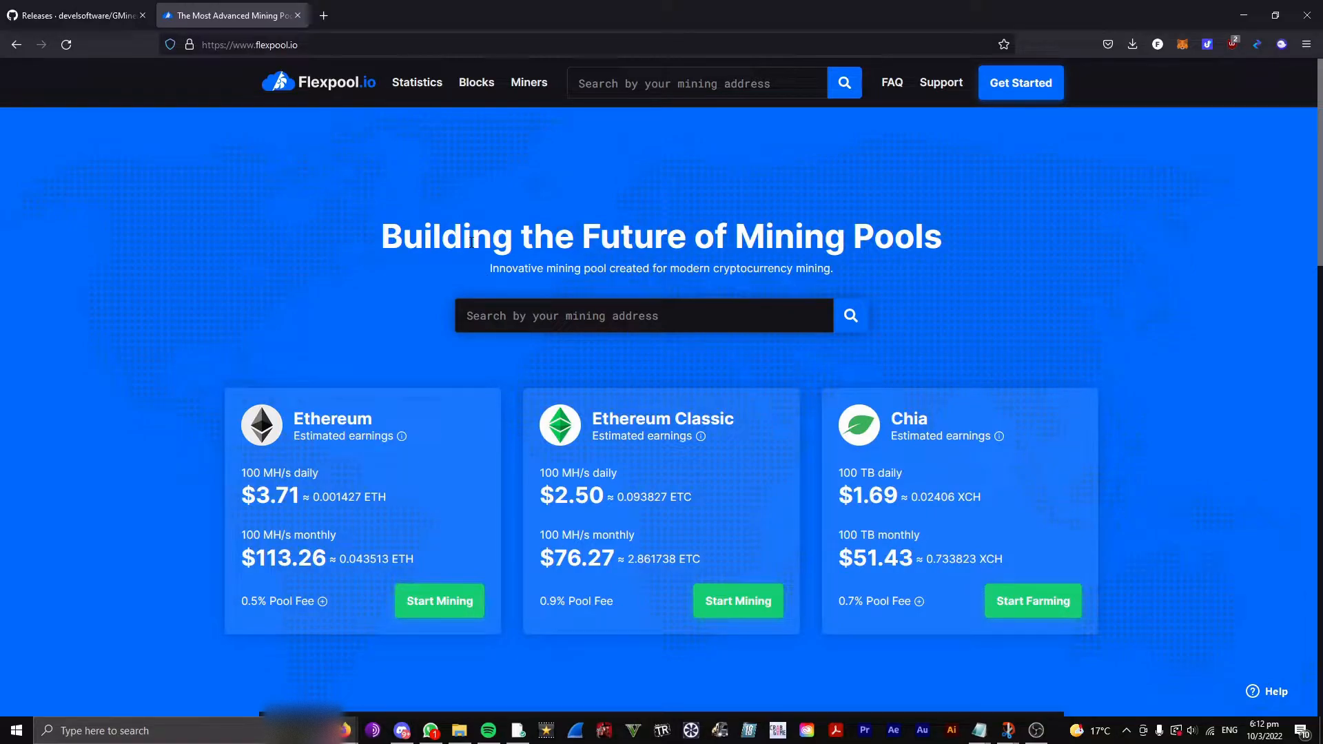
{"action": "mouse_move", "coordinate": [587, 388]}
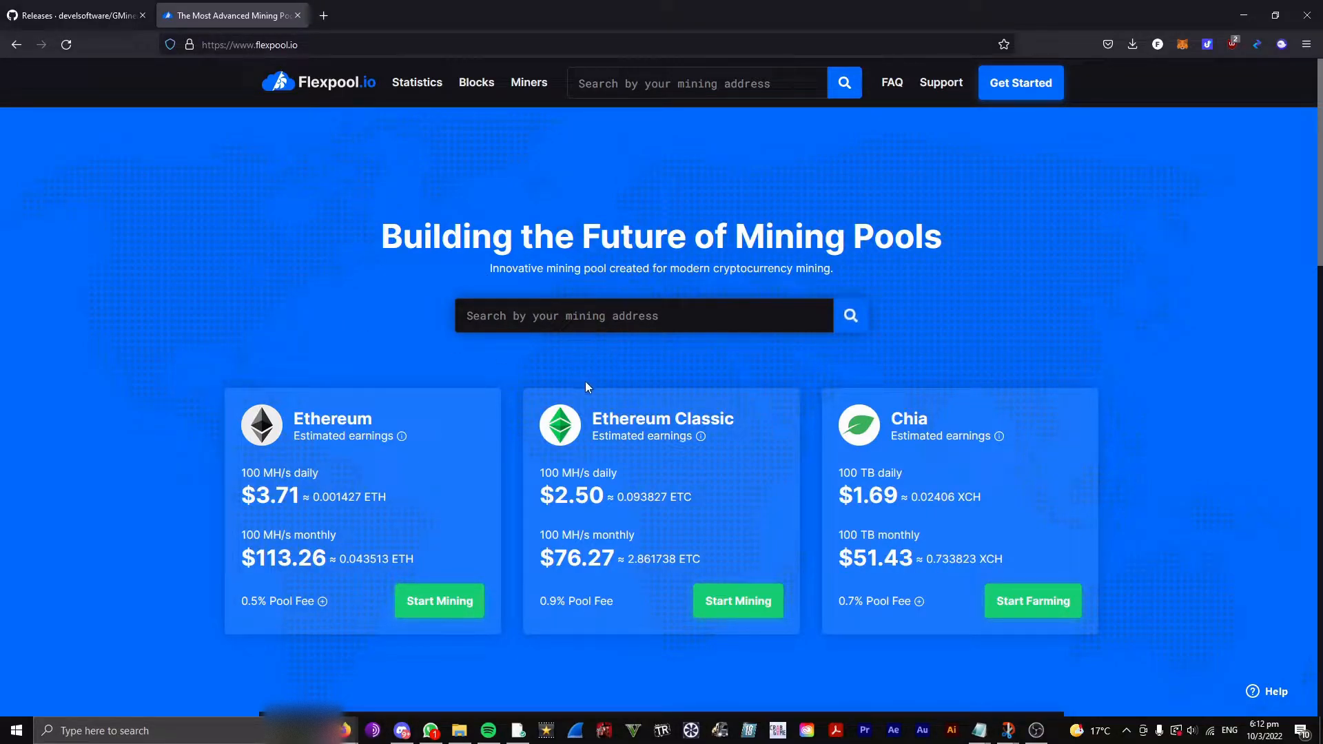
Start Flexpool's Ethereum setup and fill Wallet Address with the MetaMask account address.
{"action": "scroll", "scroll_direction": "down", "scroll_amount": 3}
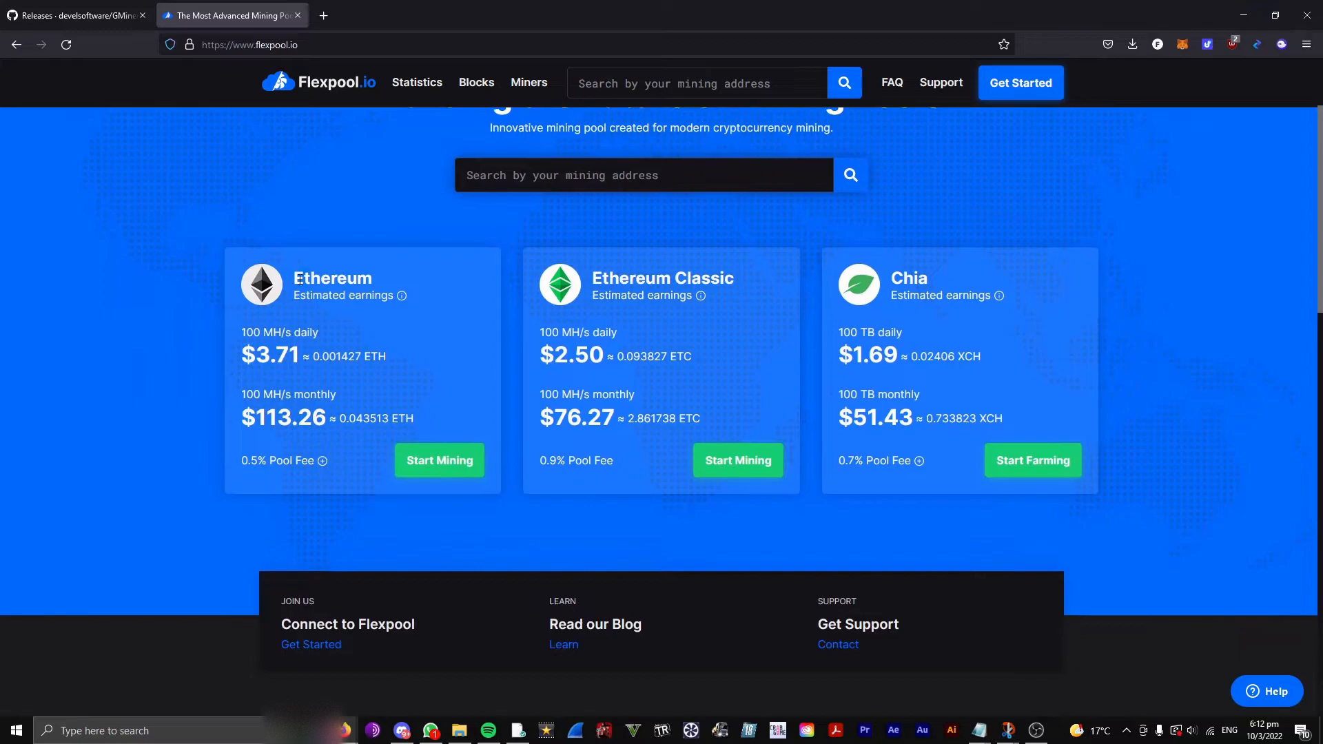
{"action": "left_click", "coordinate": [438, 460]}
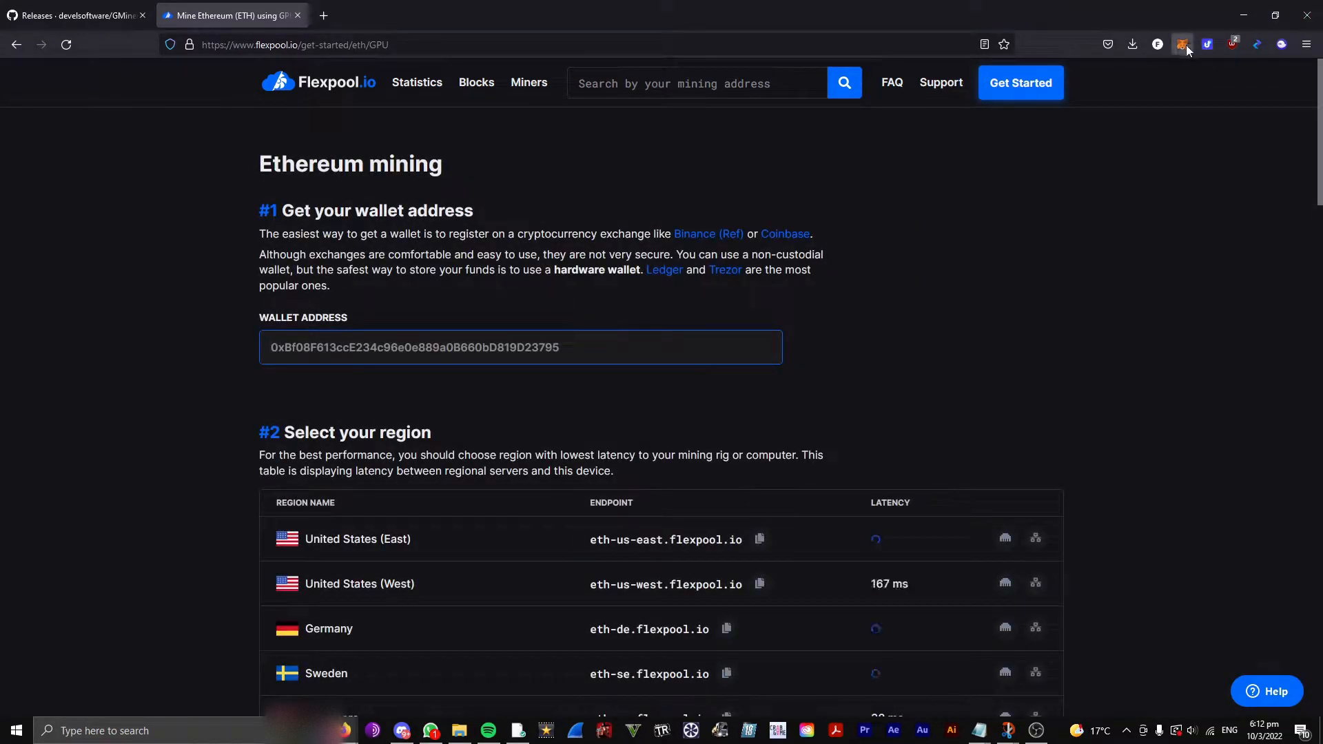
{"action": "left_click", "coordinate": [1182, 44]}
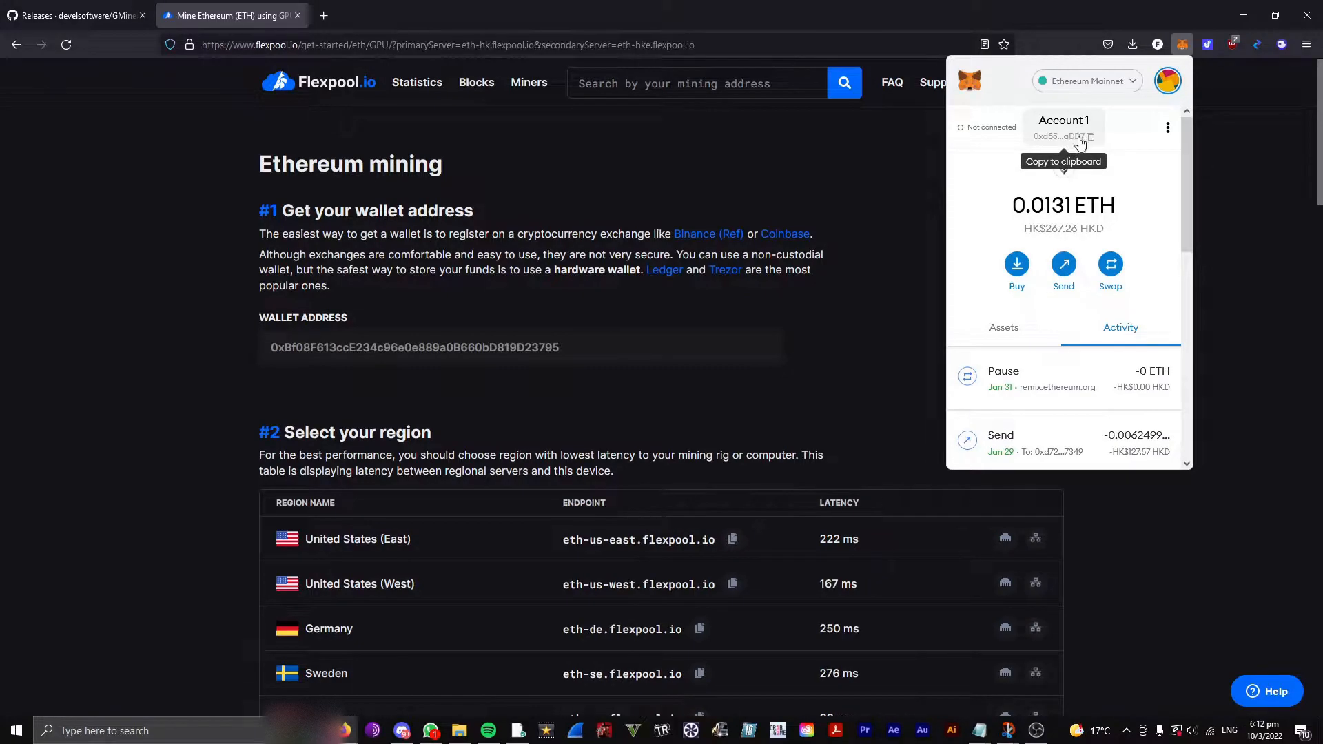
{"action": "left_click", "coordinate": [1062, 137]}
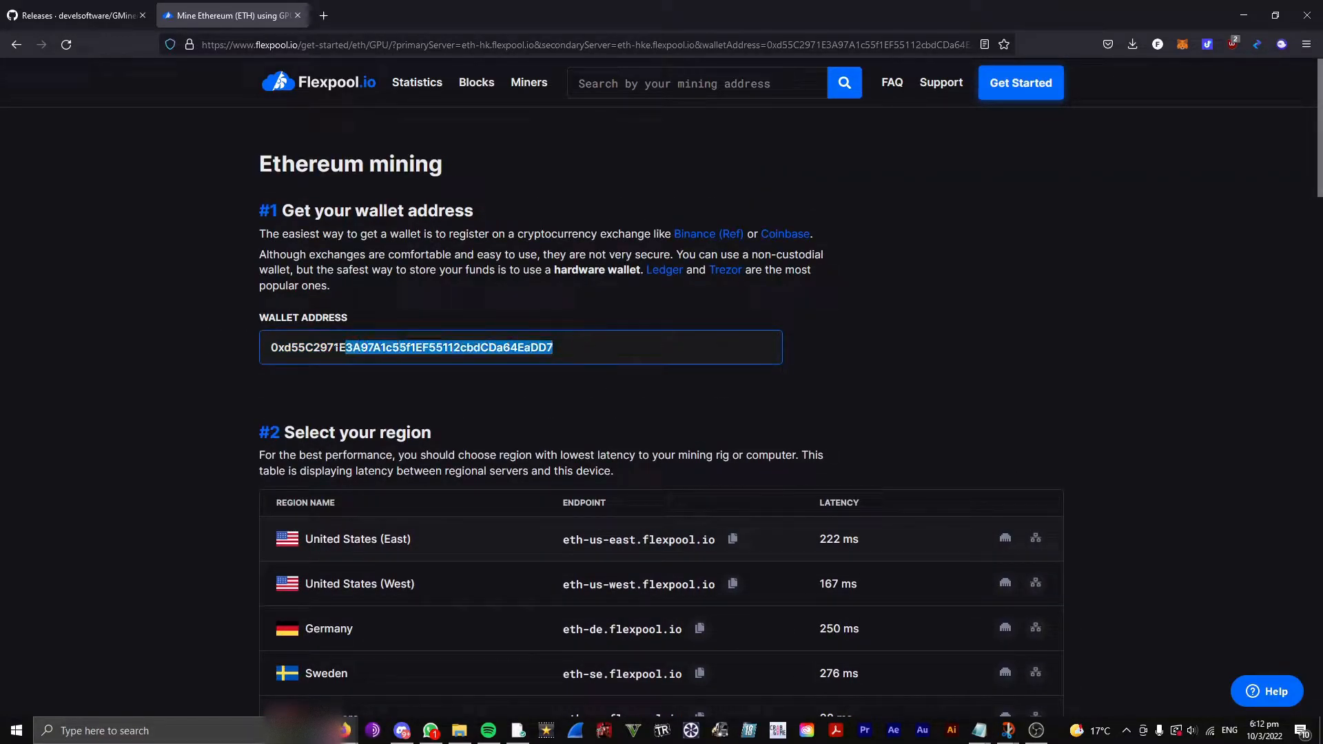
{"action": "left_click", "coordinate": [351, 412]}
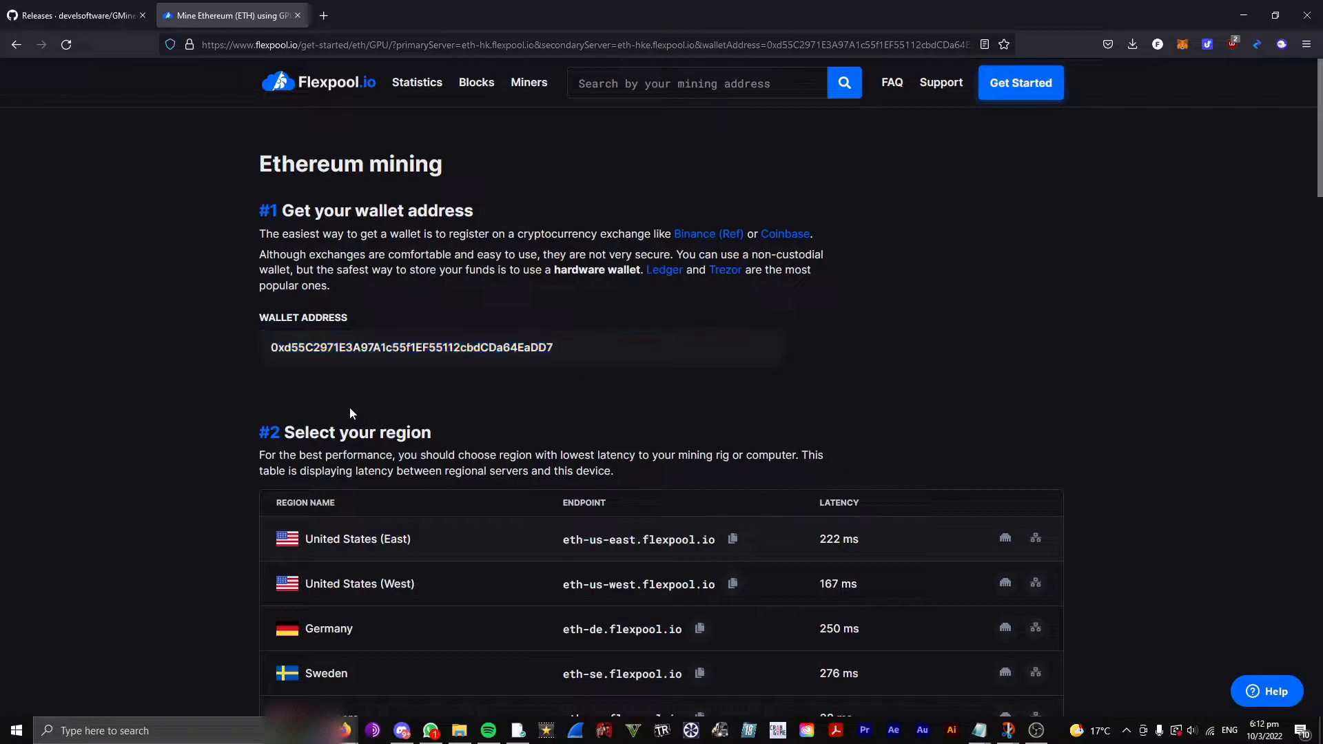
Name the worker TestRig in Flexpool's step #3 so the miner command includes it.
{"action": "scroll", "scroll_direction": "down", "scroll_amount": 3}
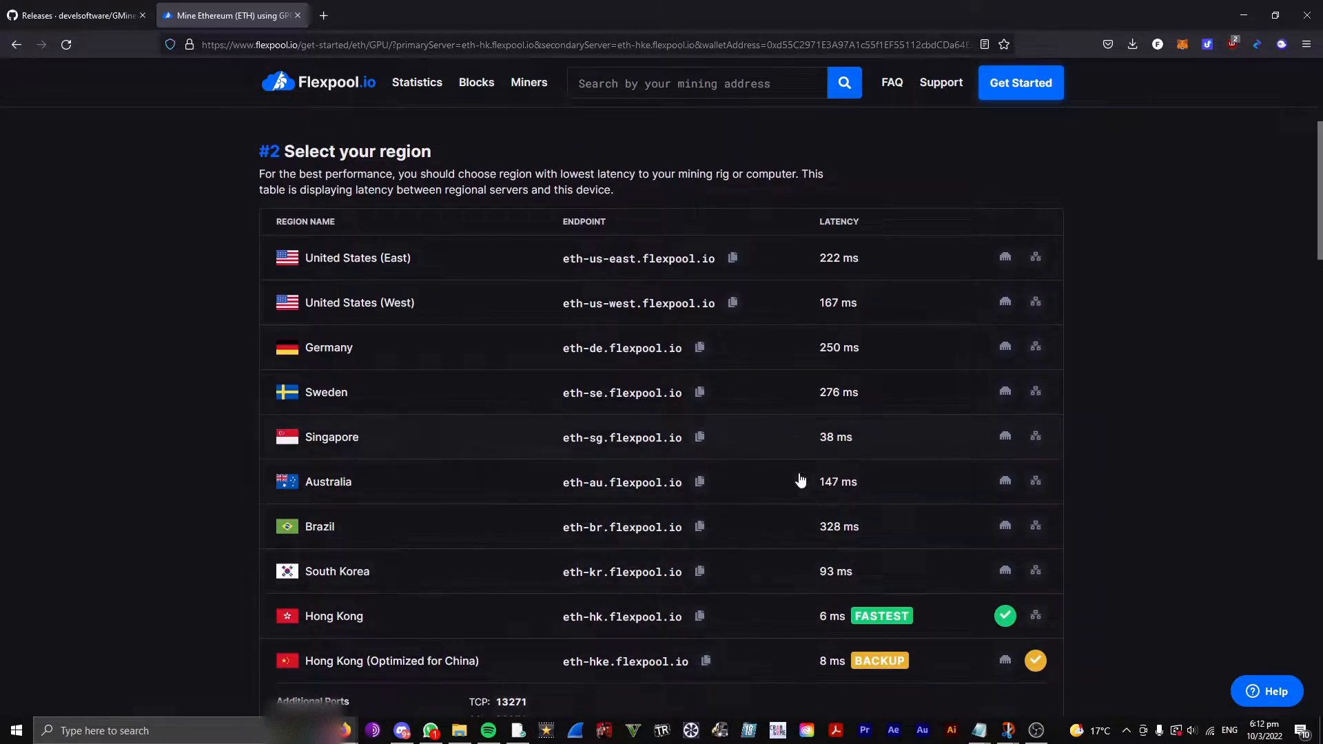
{"action": "scroll", "scroll_direction": "down", "scroll_amount": 3}
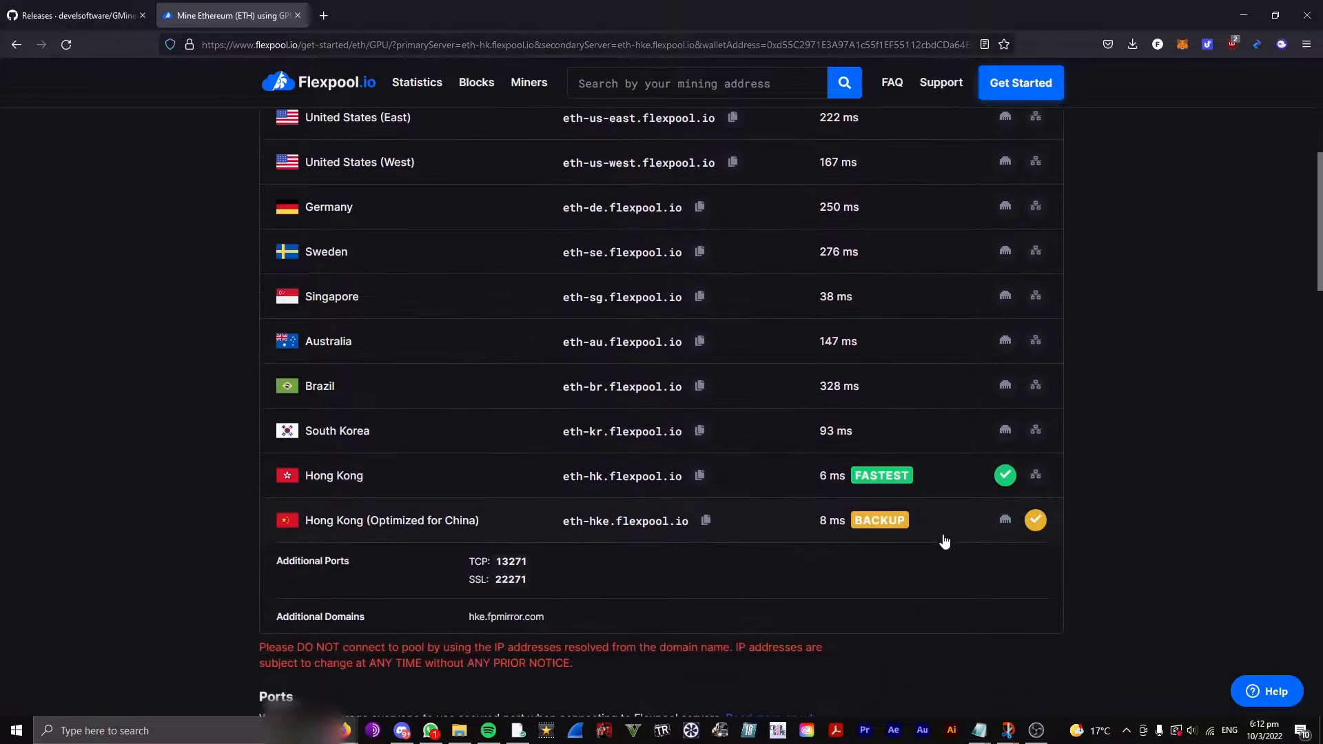
{"action": "scroll", "scroll_direction": "down", "scroll_amount": 3}
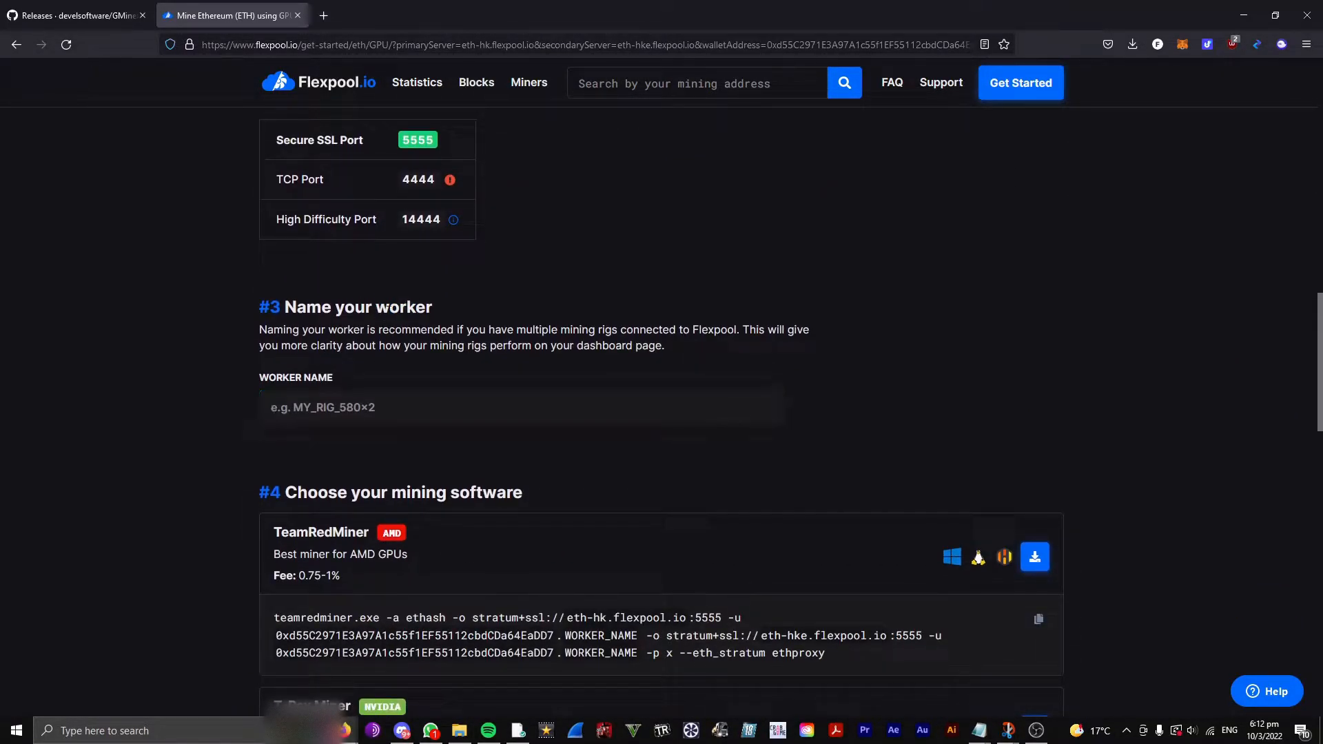
{"action": "type", "text": "T"}
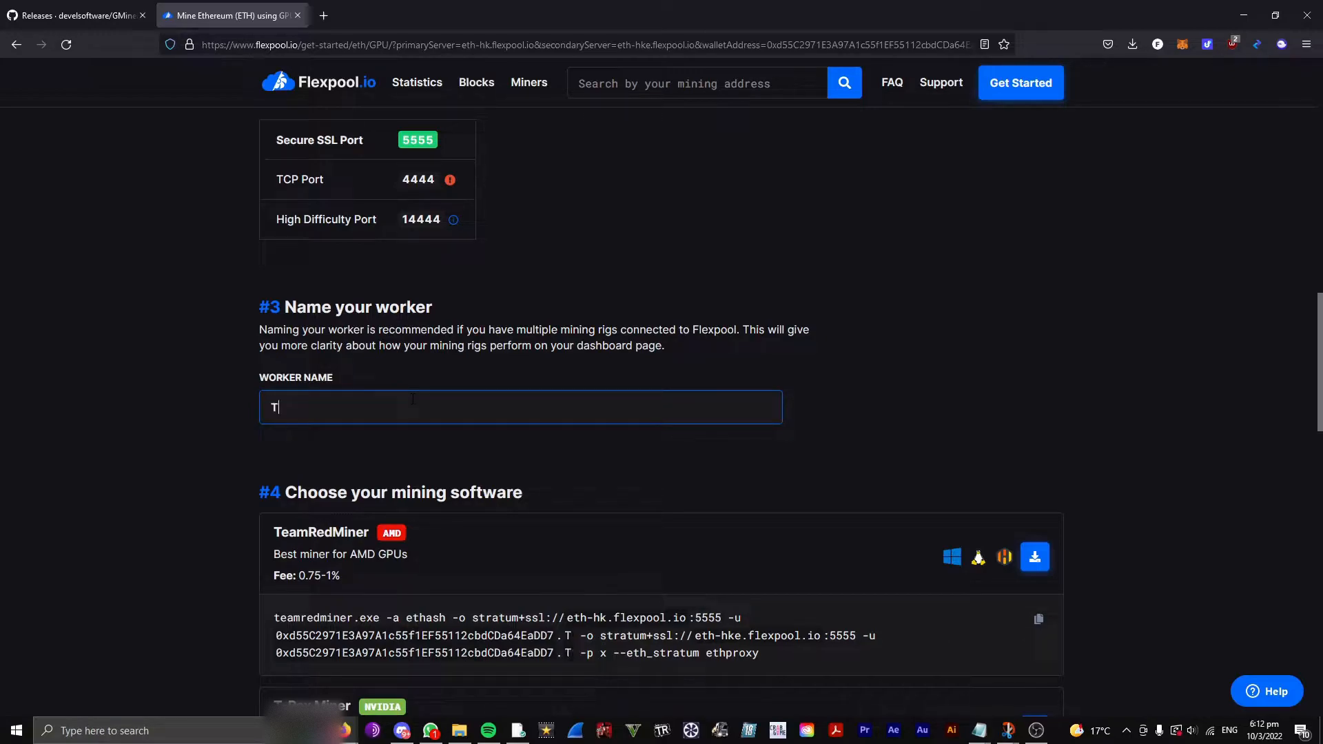
{"action": "type", "text": "estRig"}
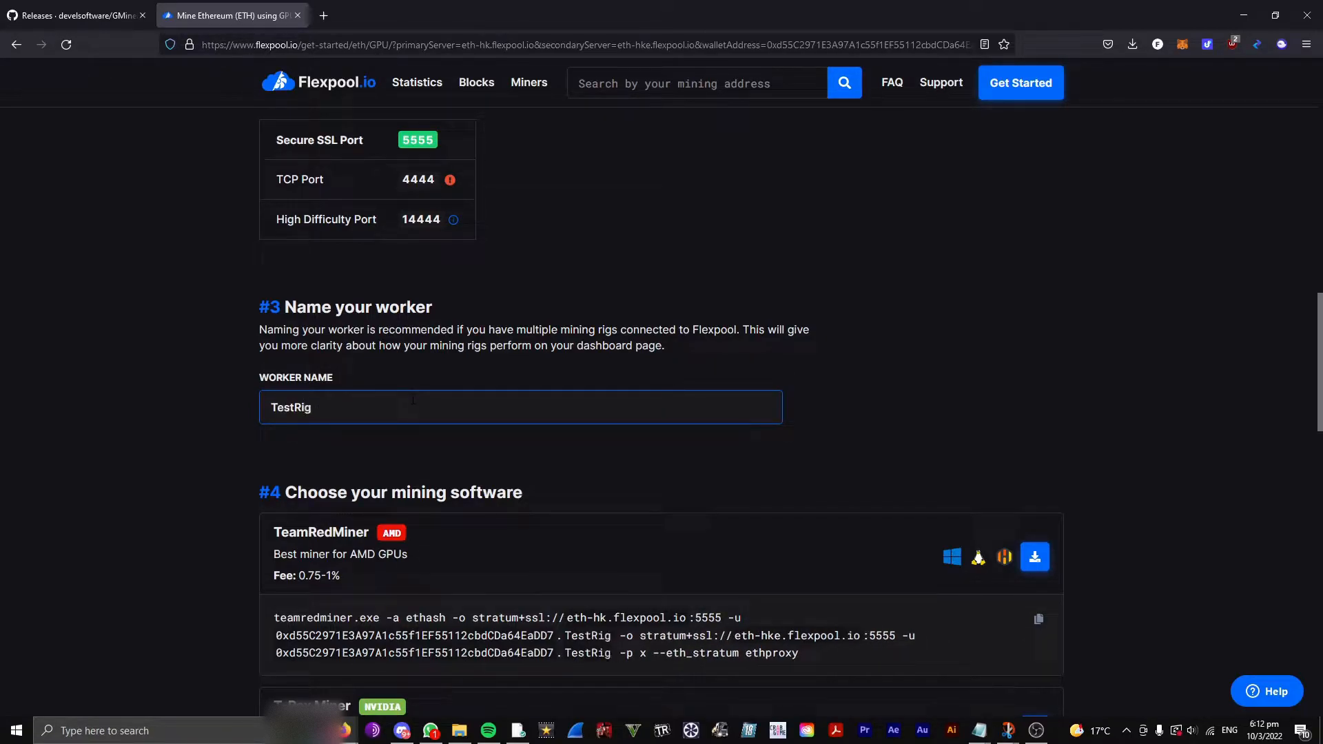
Copy Flexpool's GMiner command for TestRig and open the wallet's mining dashboard.
{"action": "scroll", "scroll_direction": "down", "scroll_amount": 3}
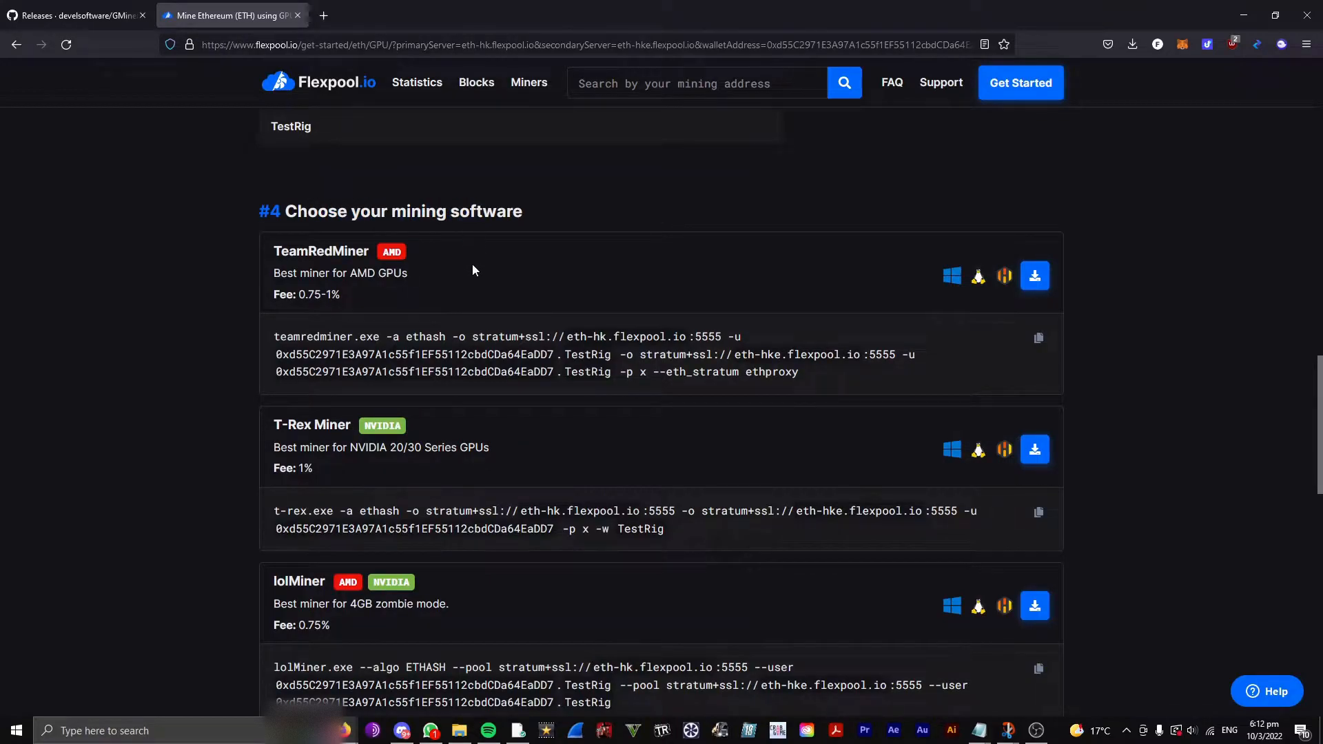
{"action": "scroll", "scroll_direction": "down", "scroll_amount": 3}
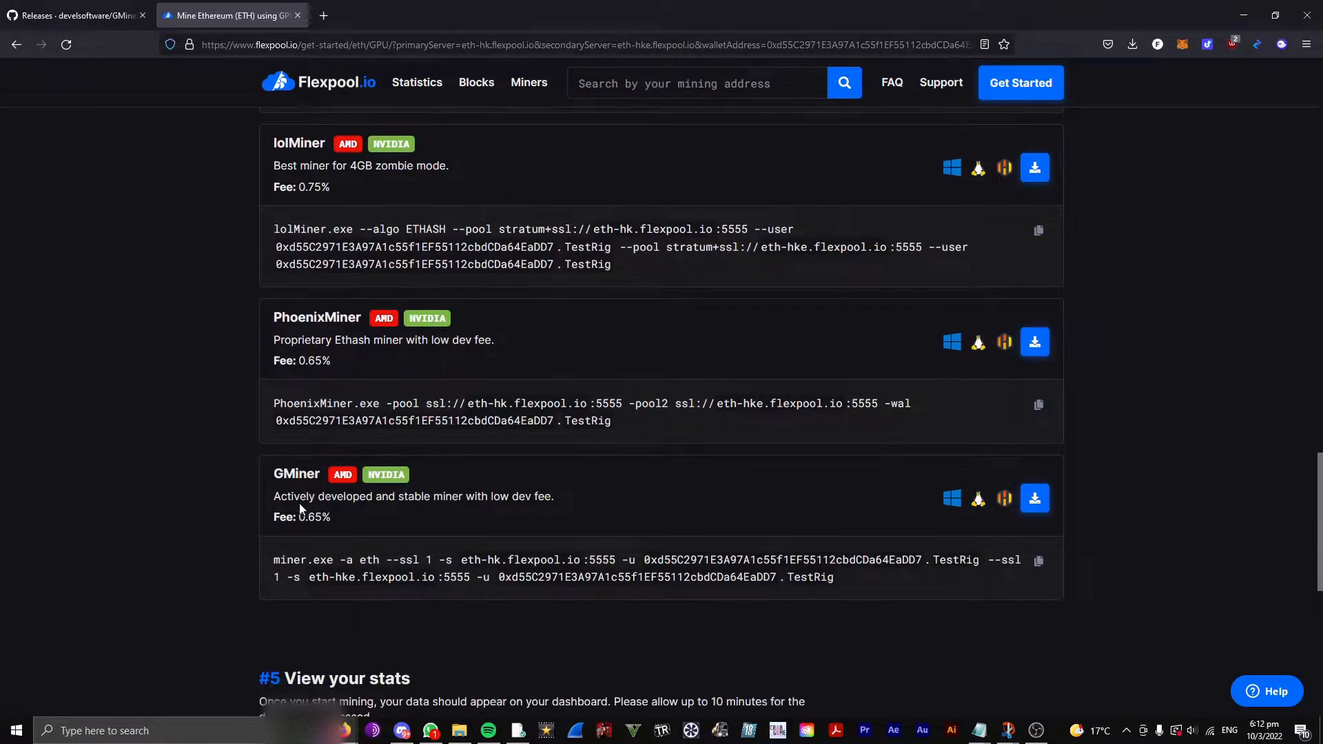
{"action": "scroll", "scroll_direction": "down", "scroll_amount": 3}
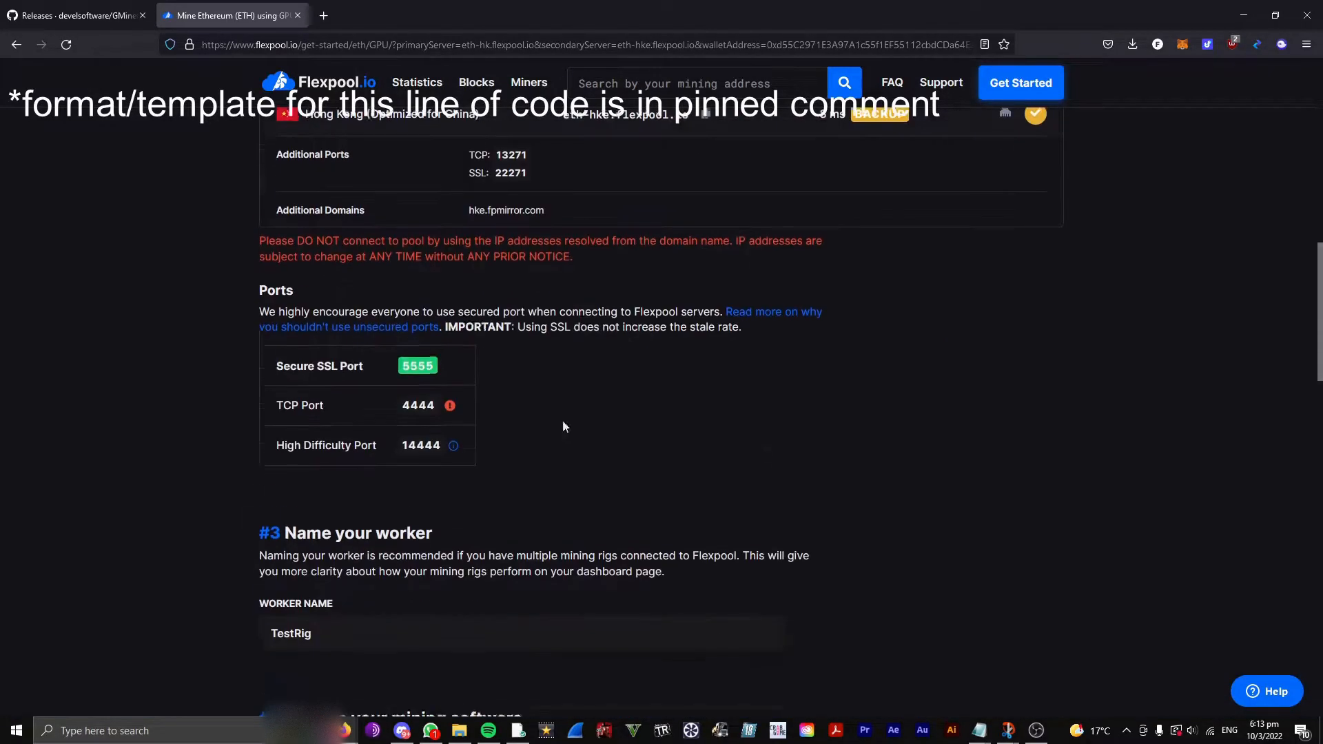
{"action": "scroll", "scroll_direction": "down", "scroll_amount": 3}
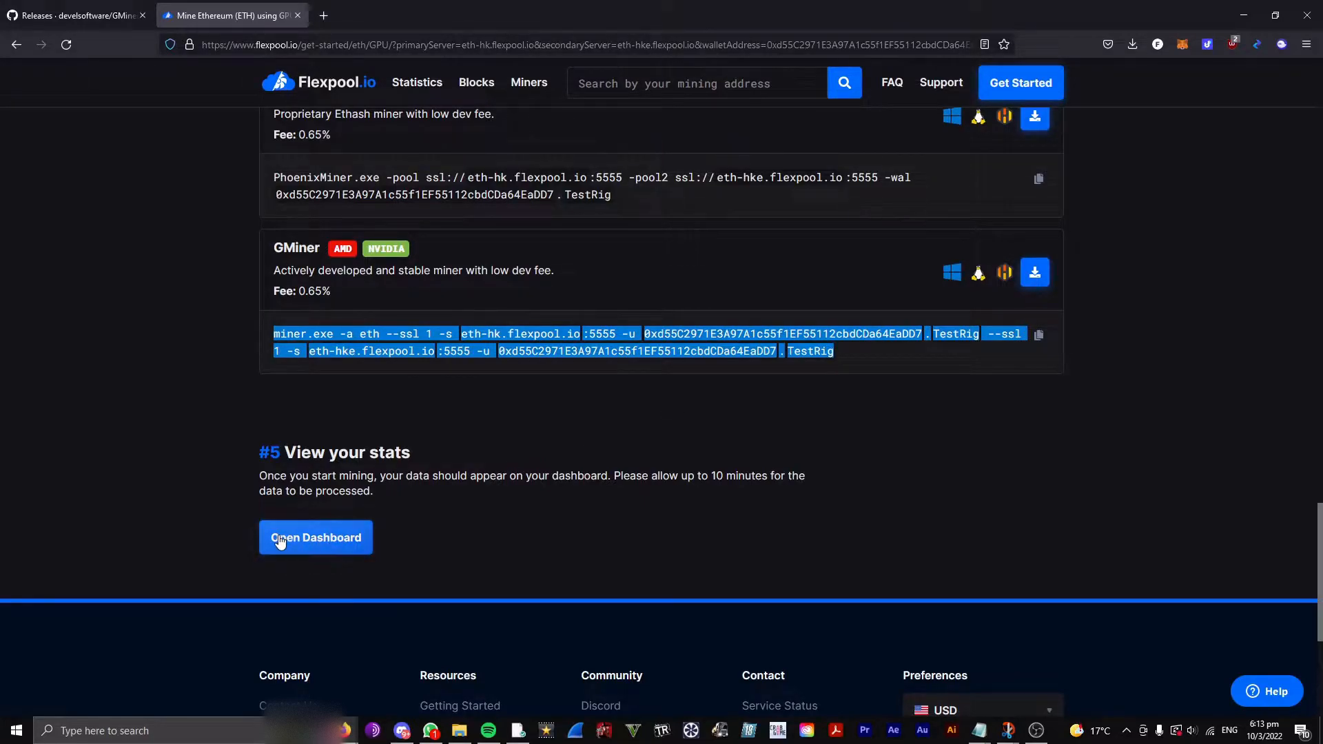
{"action": "left_click", "coordinate": [315, 537]}
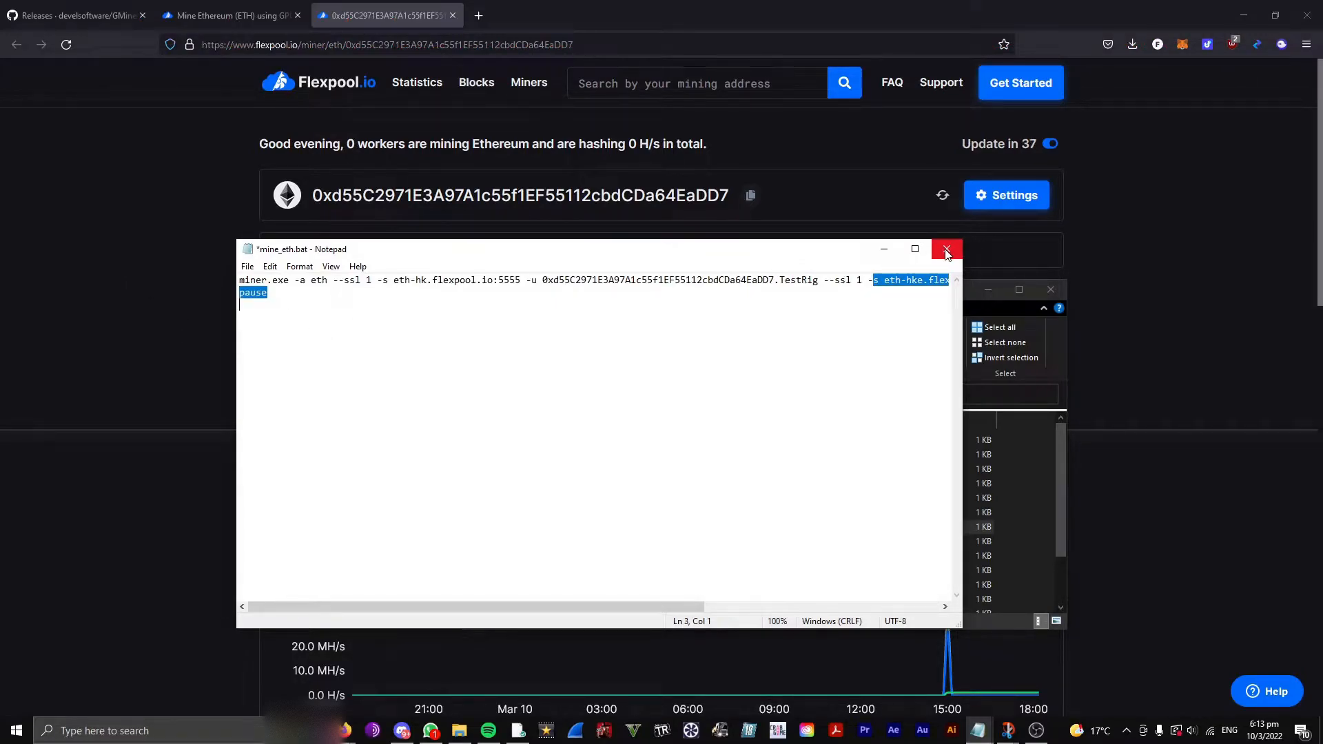
Save mine_eth.bat with the pasted GMiner command above pause and close Notepad.
{"action": "left_click", "coordinate": [946, 250]}
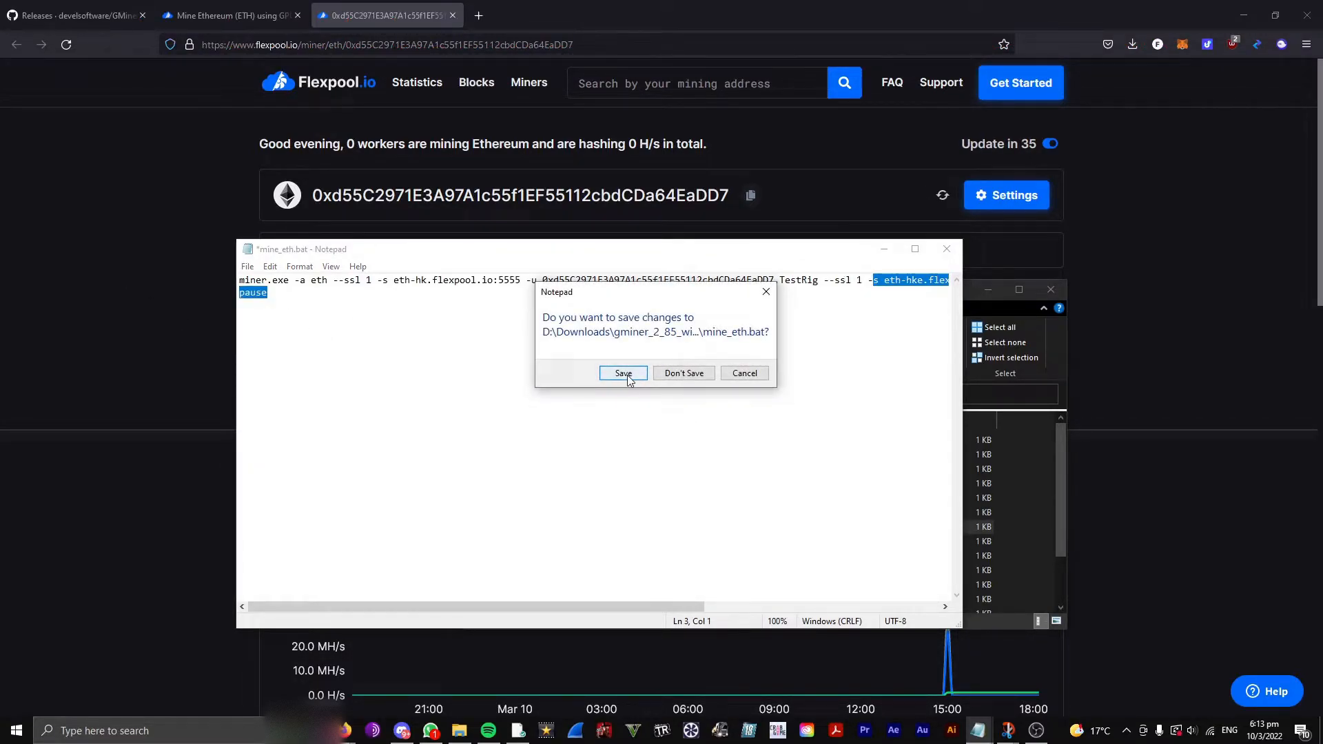
{"action": "left_click", "coordinate": [623, 373]}
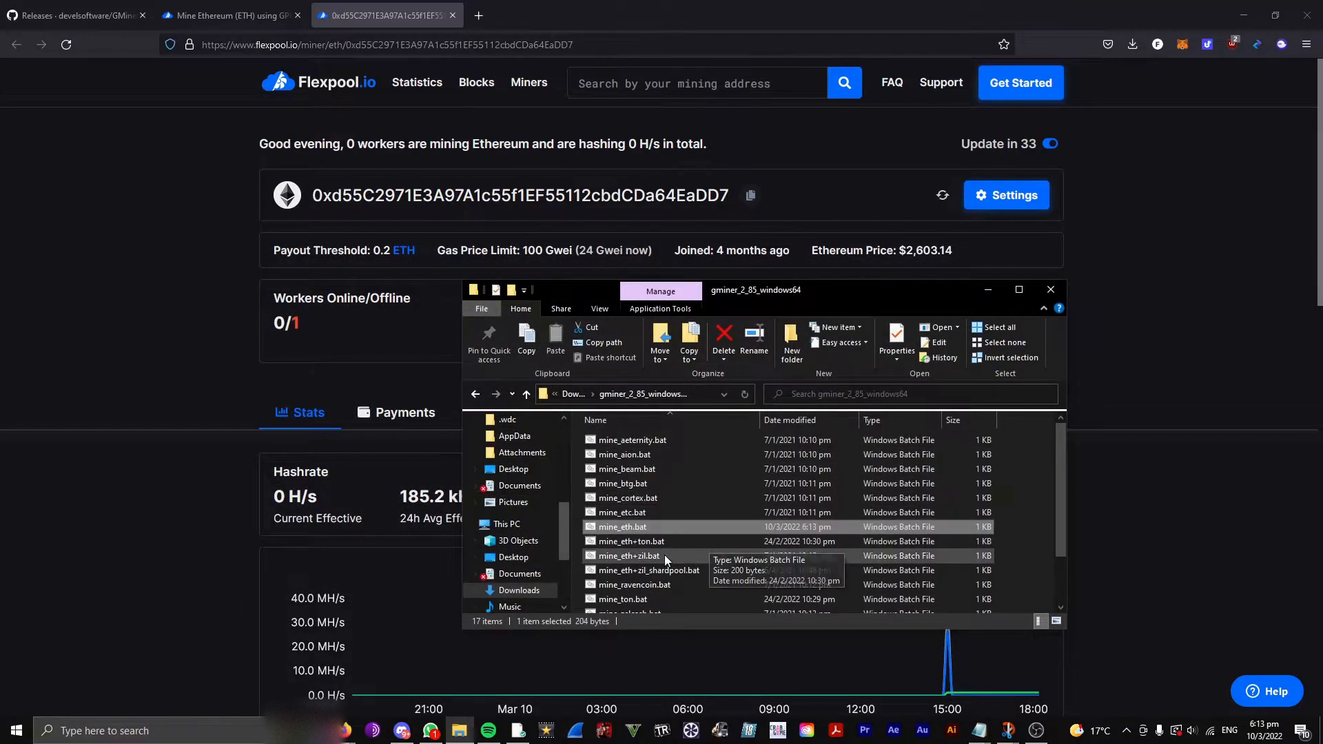
Run mine_eth.bat from the gminer folder to start the miner.
{"action": "scroll", "scroll_direction": "down", "scroll_amount": 3}
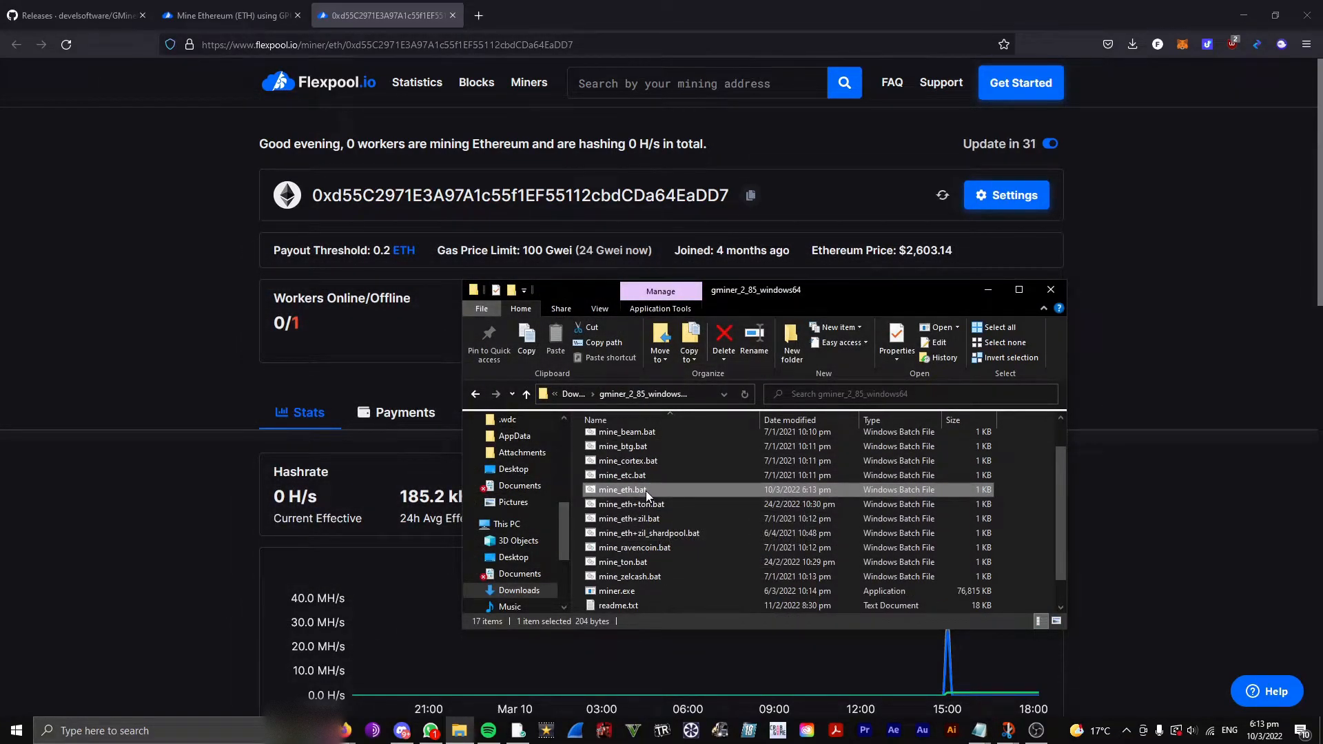
{"action": "mouse_move", "coordinate": [625, 489]}
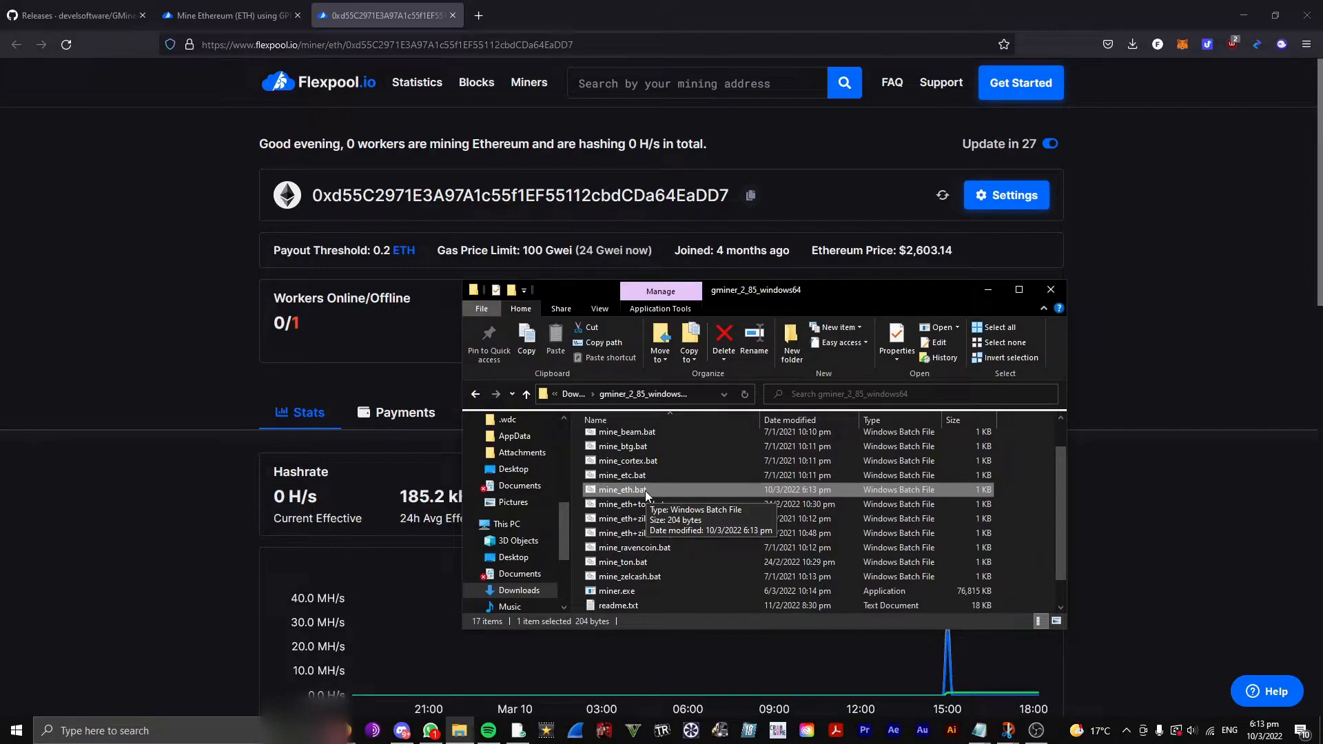
{"action": "double_click", "coordinate": [624, 489]}
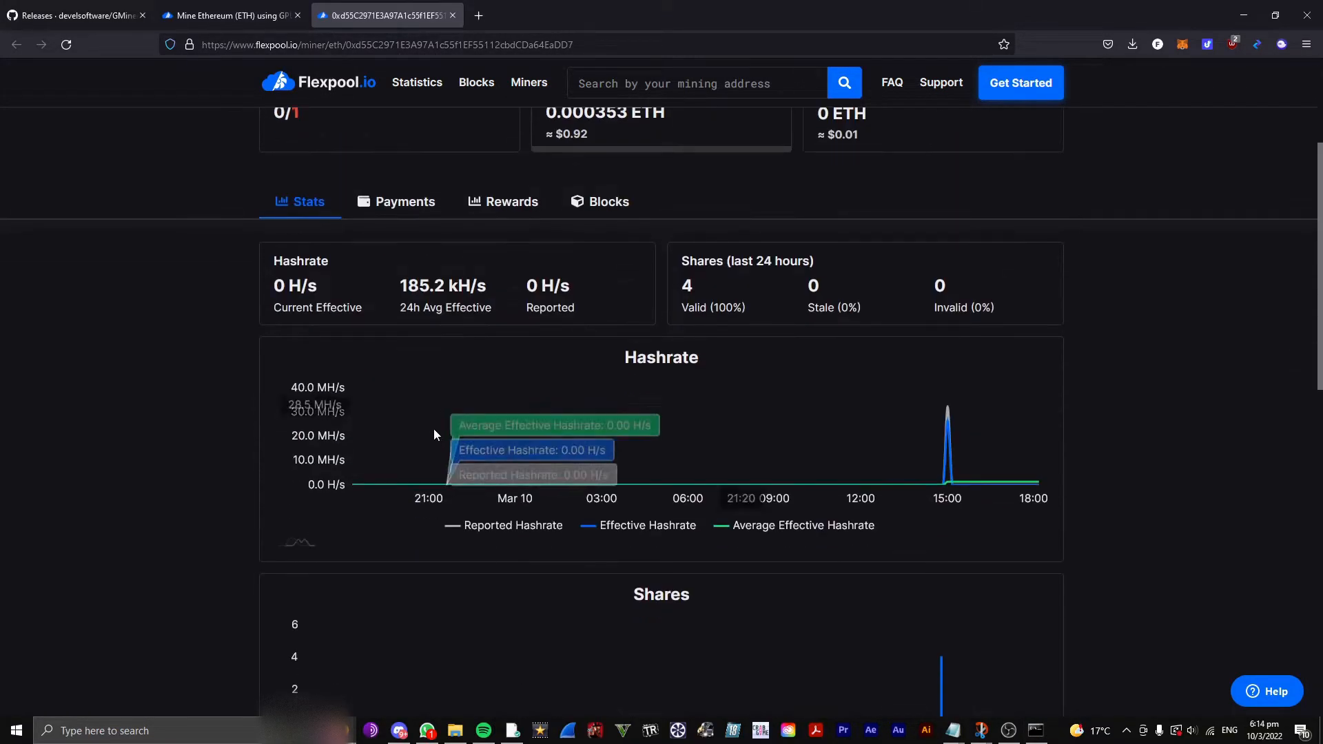
{"action": "scroll", "scroll_direction": "up", "scroll_amount": 3}
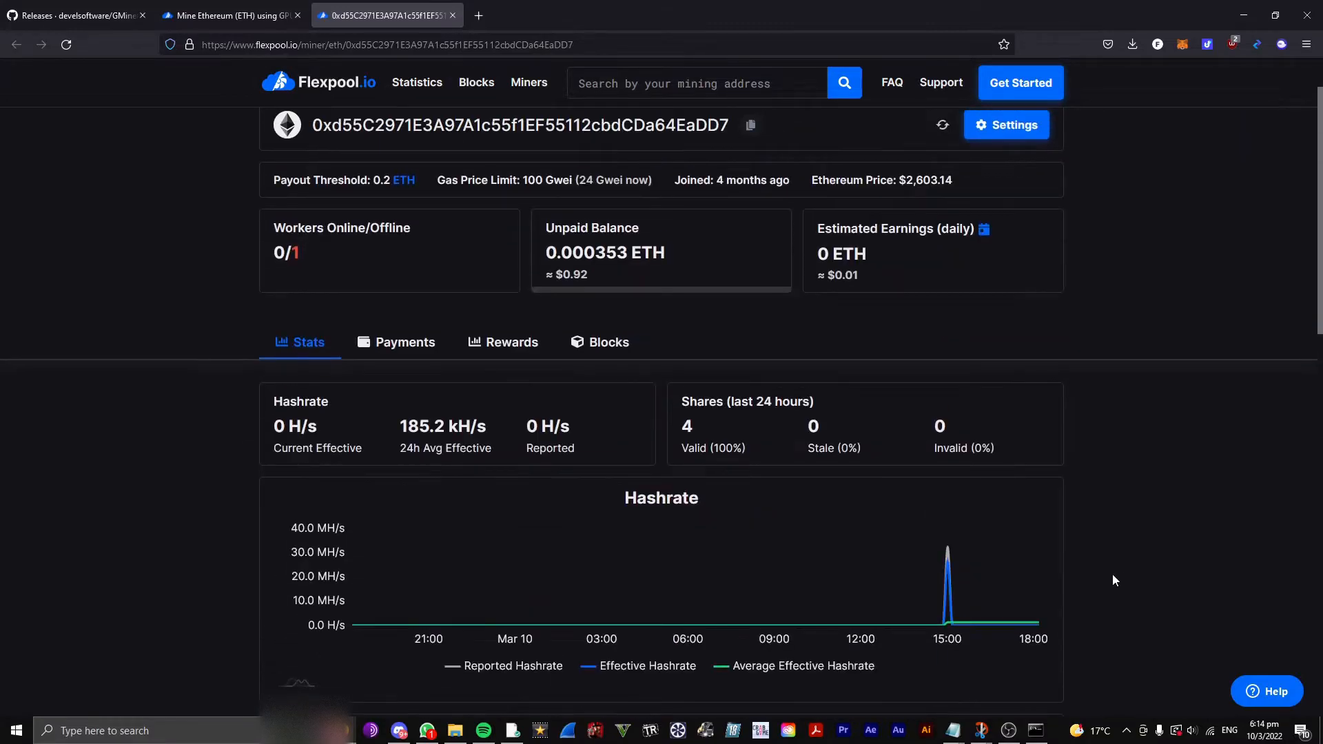
{"action": "mouse_move", "coordinate": [661, 313]}
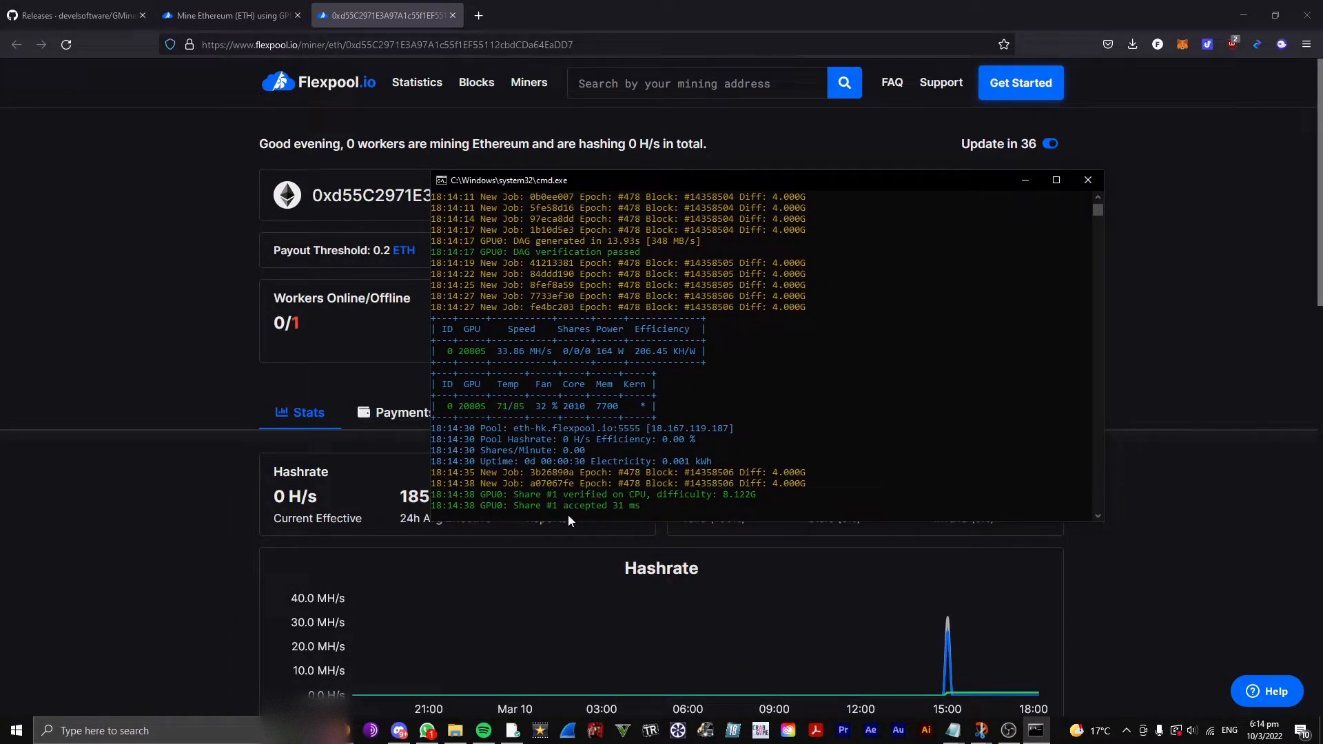
{"action": "left_click", "coordinate": [1087, 179]}
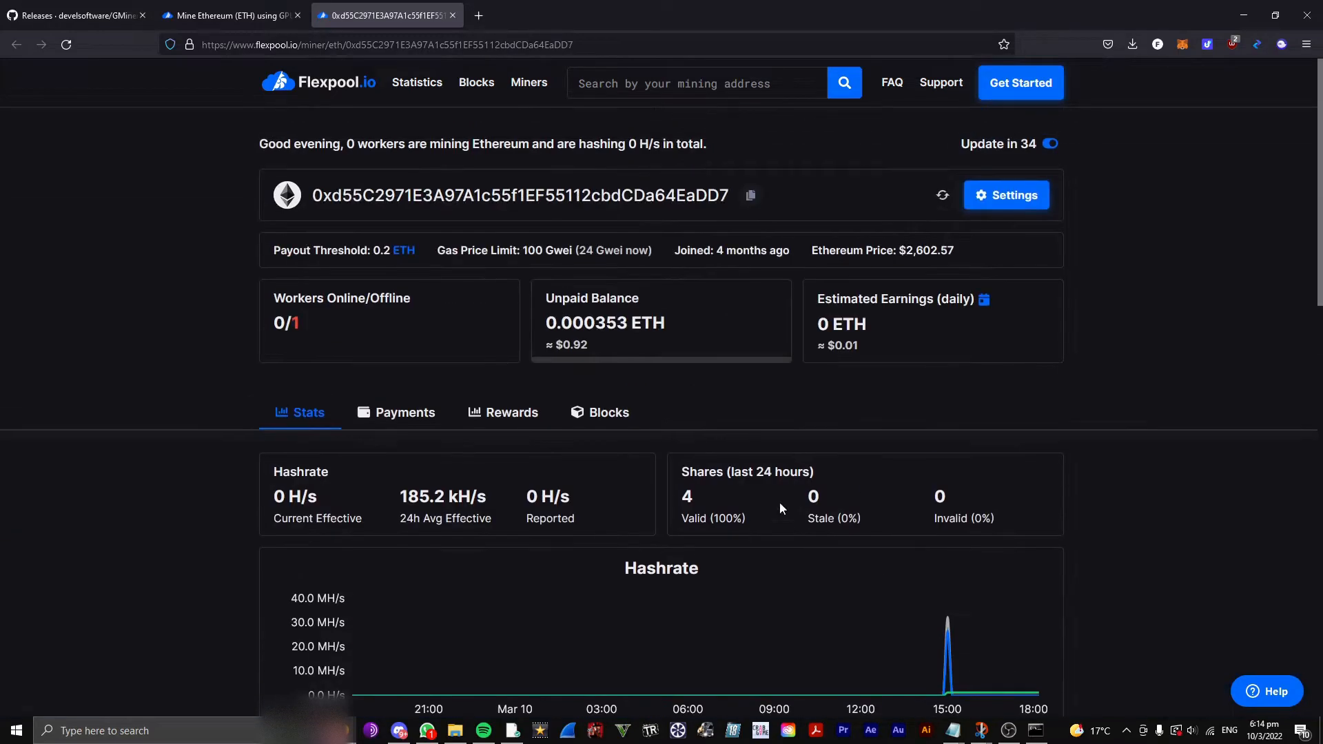
{"action": "scroll", "scroll_direction": "down", "scroll_amount": 3}
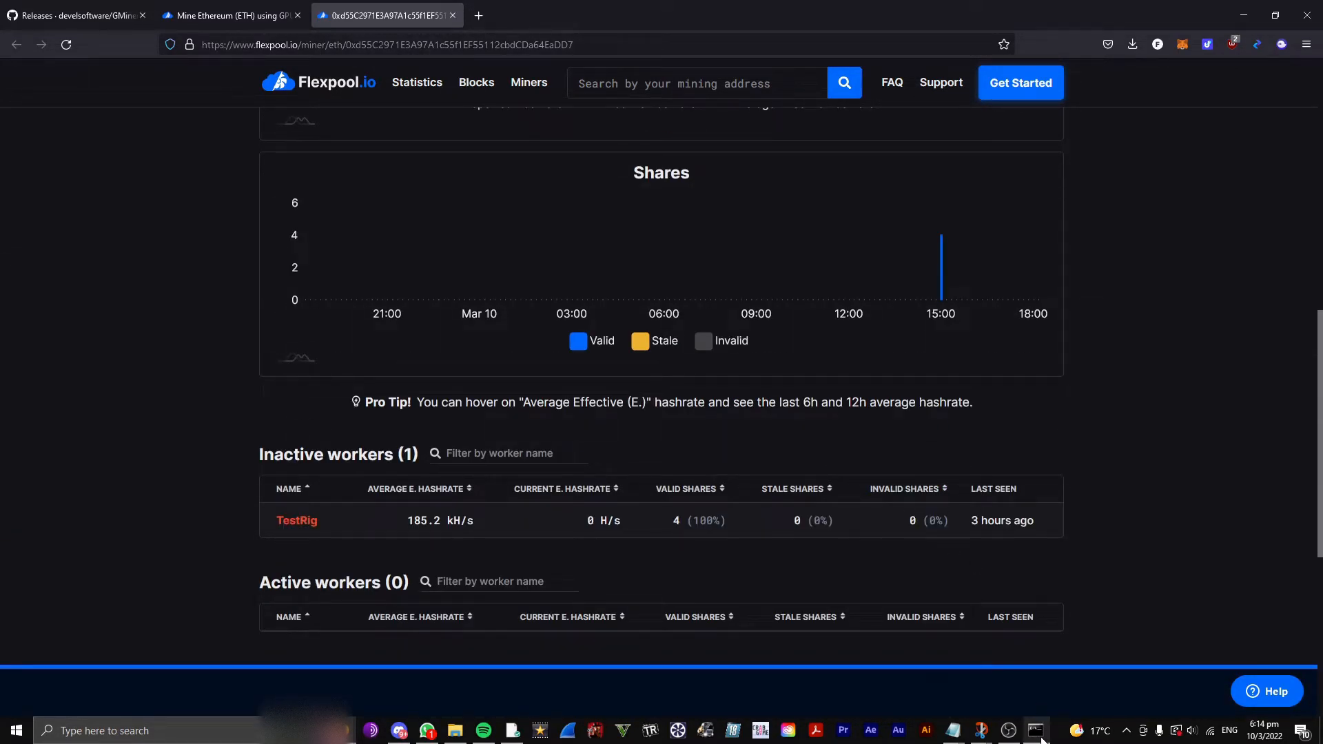
{"action": "scroll", "scroll_direction": "up", "scroll_amount": 3}
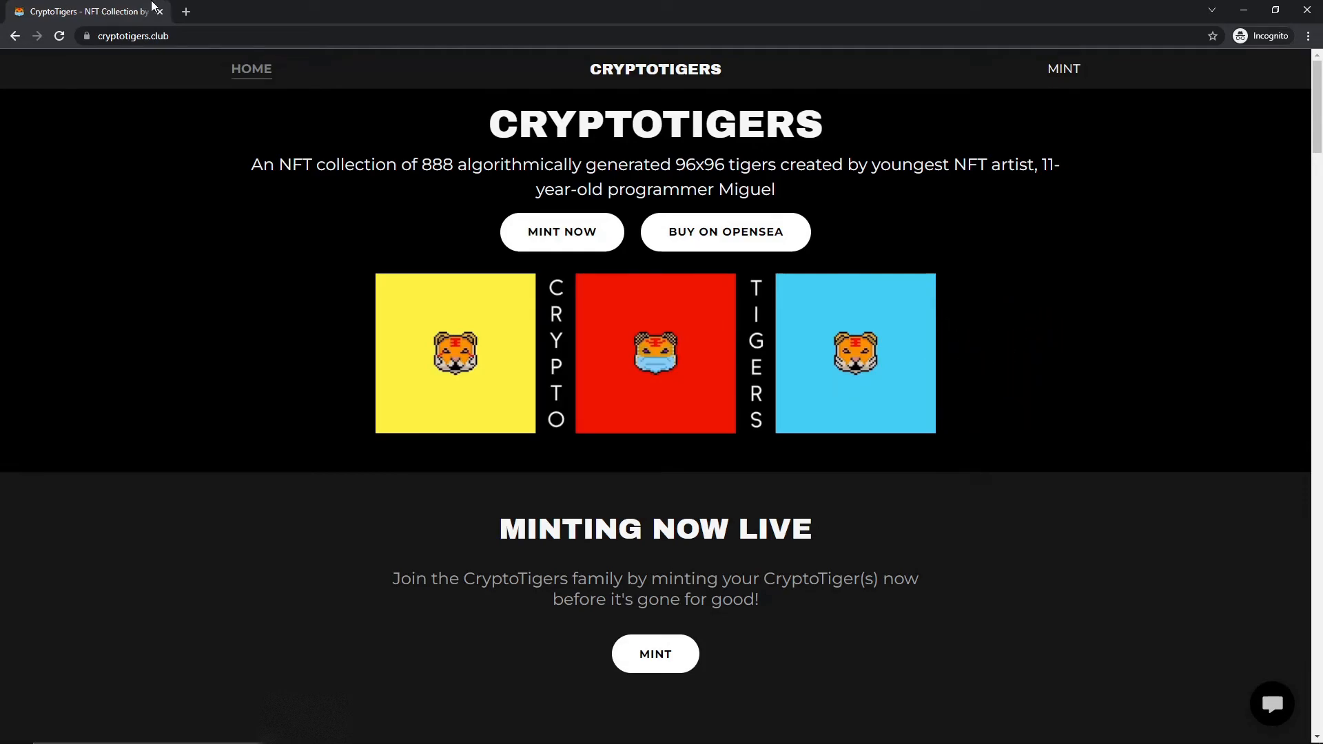
{"action": "mouse_move", "coordinate": [629, 347]}
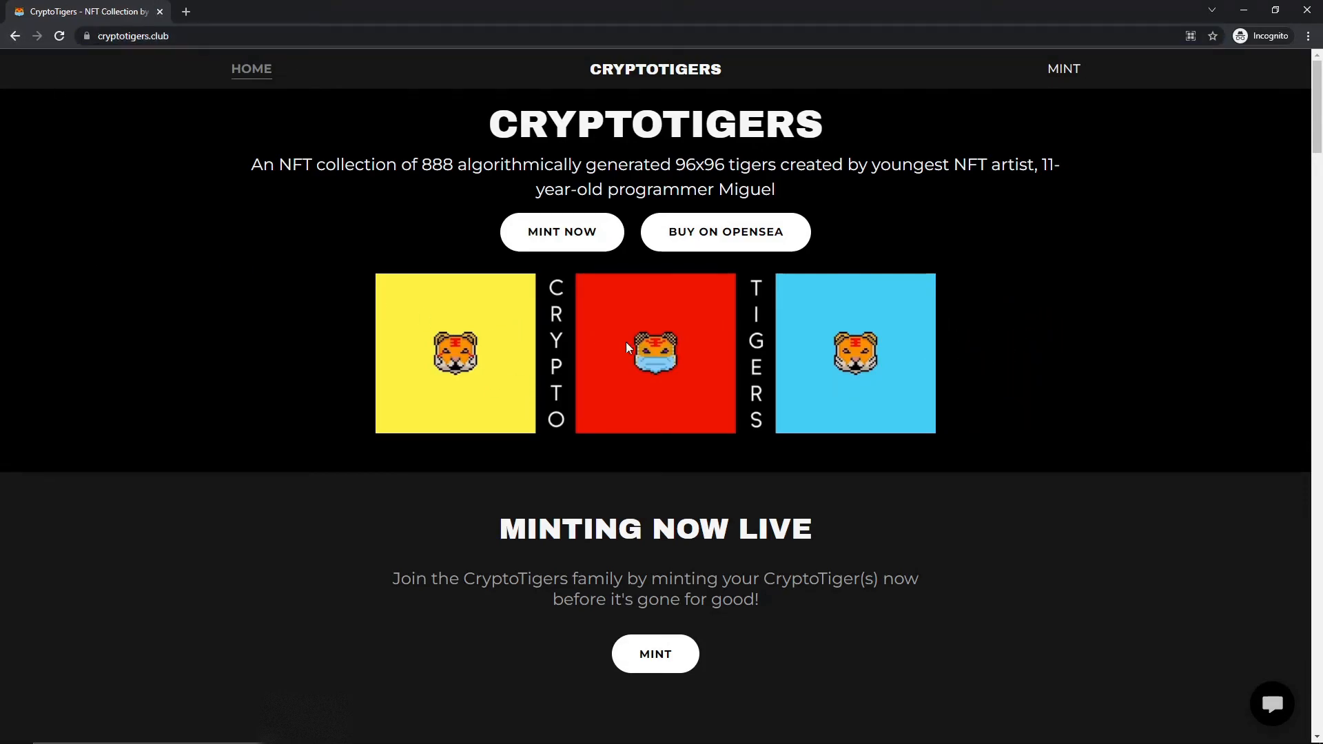
{"action": "mouse_move", "coordinate": [480, 299]}
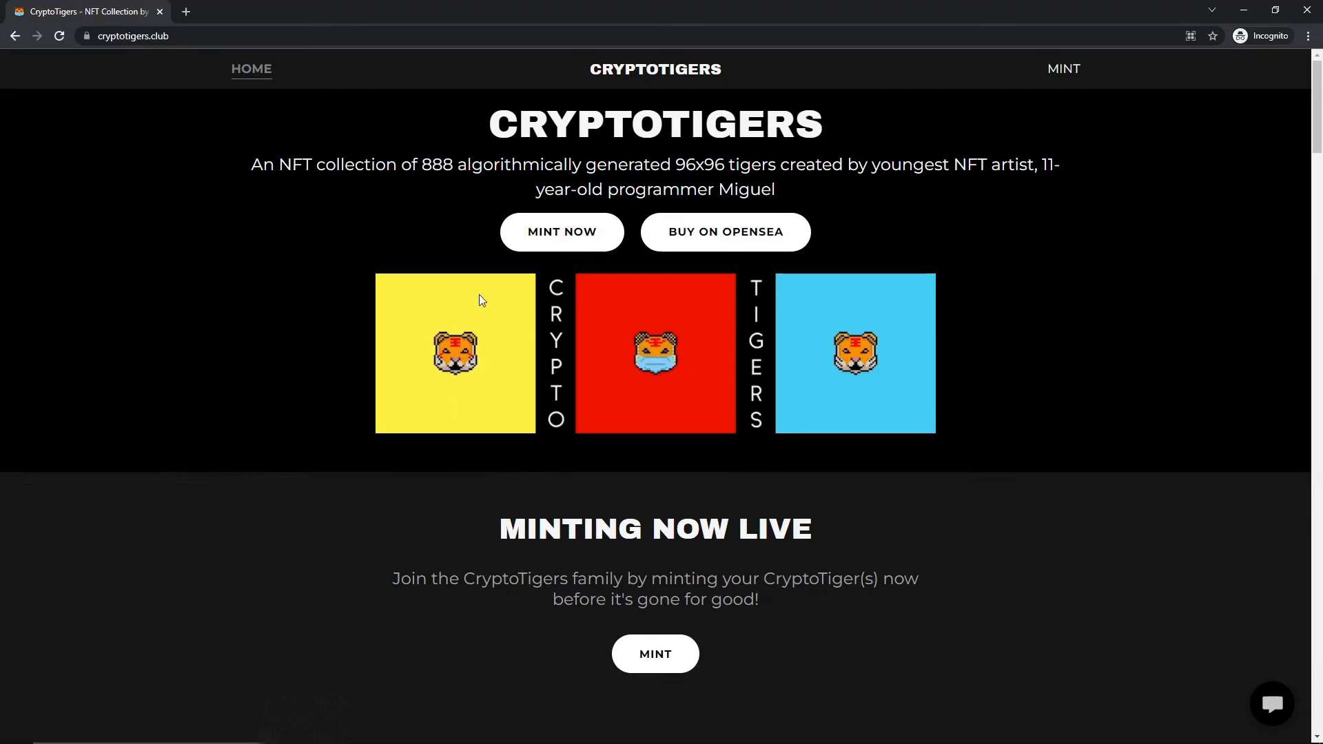
Open the CryptoTigers MINT page showing 0 / 888 tigers minted.
{"action": "scroll", "scroll_direction": "down", "scroll_amount": 3}
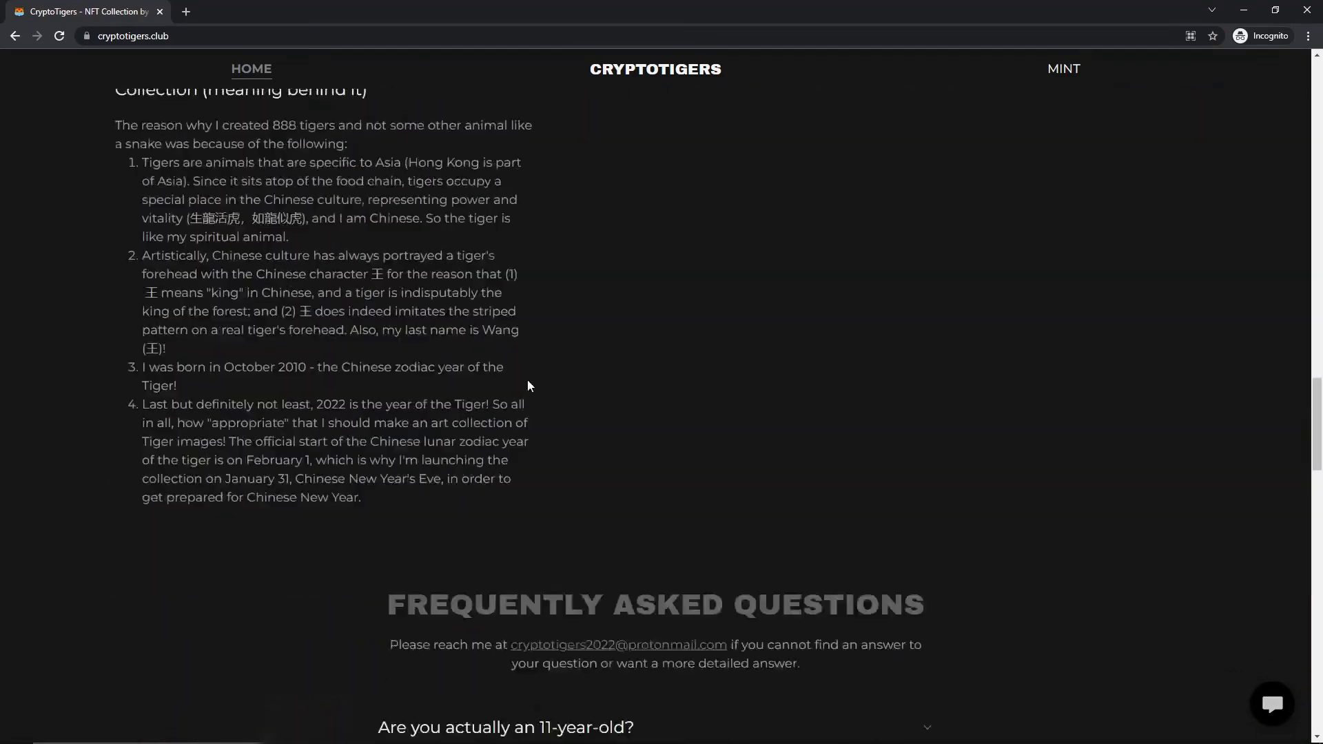
{"action": "scroll", "scroll_direction": "up", "scroll_amount": 3}
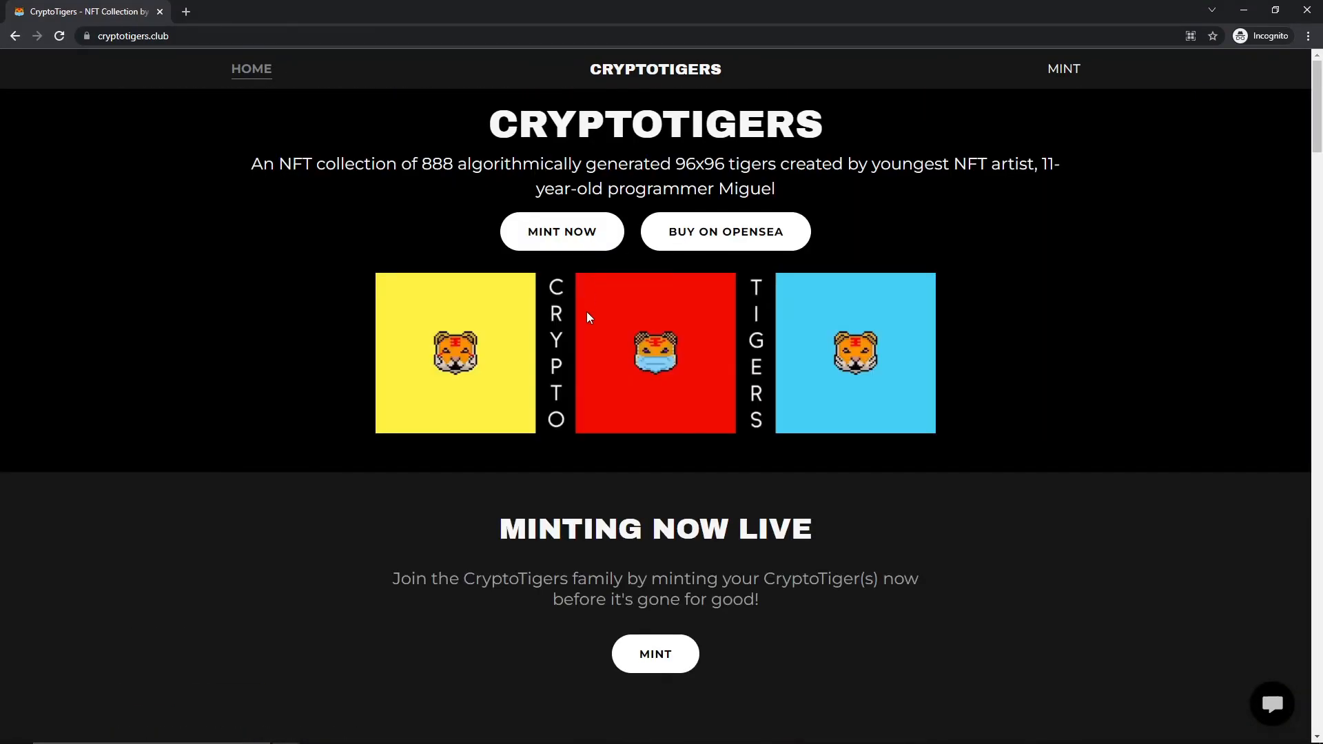
{"action": "left_click", "coordinate": [561, 231]}
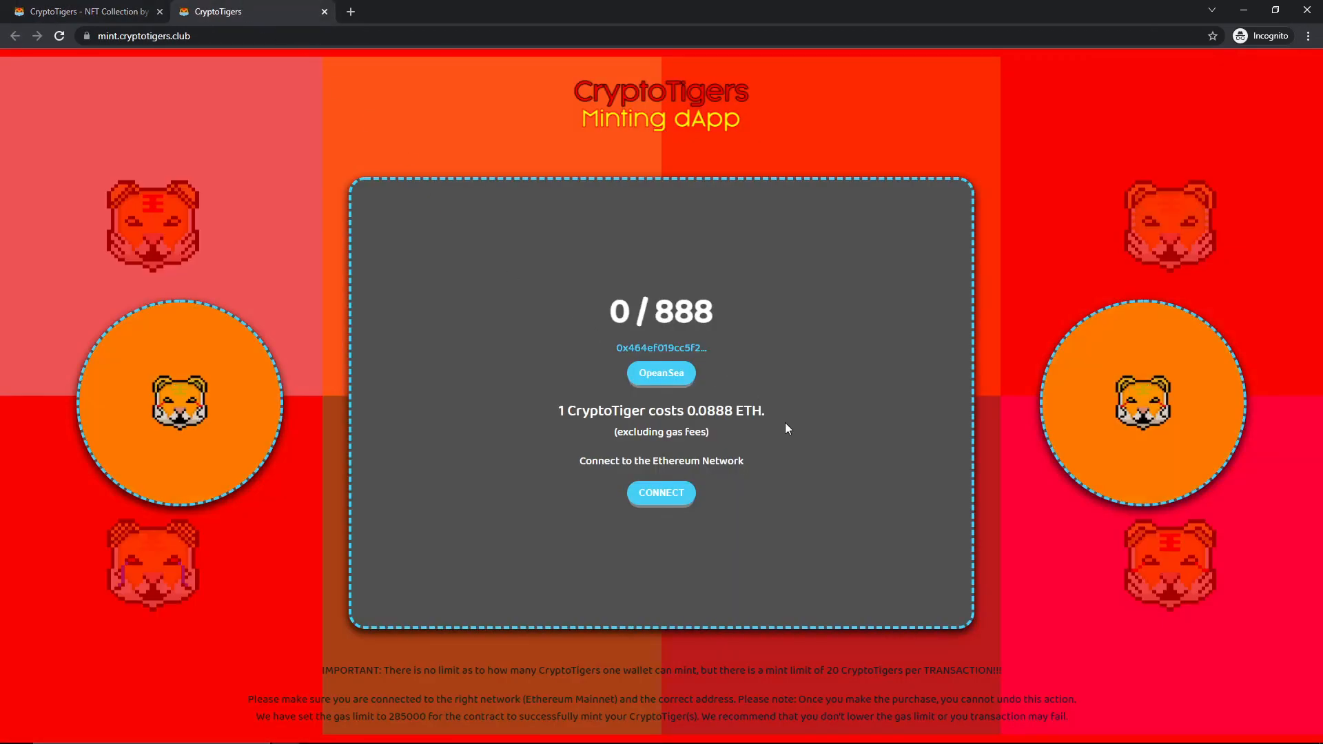